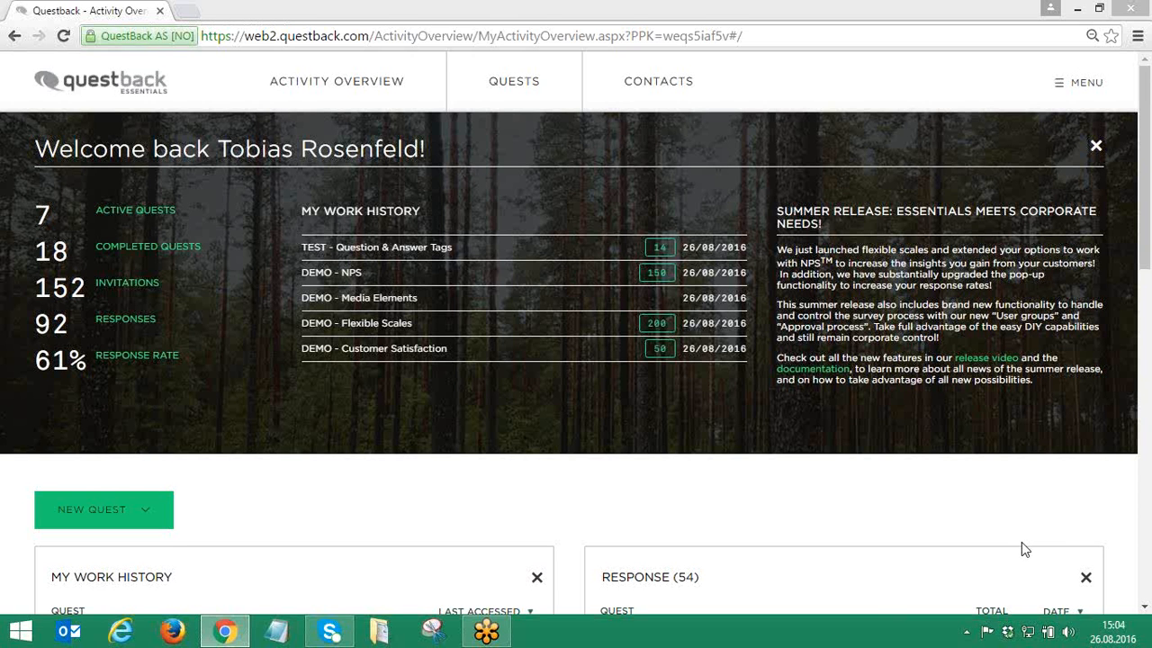
mouse_move(1113, 61)
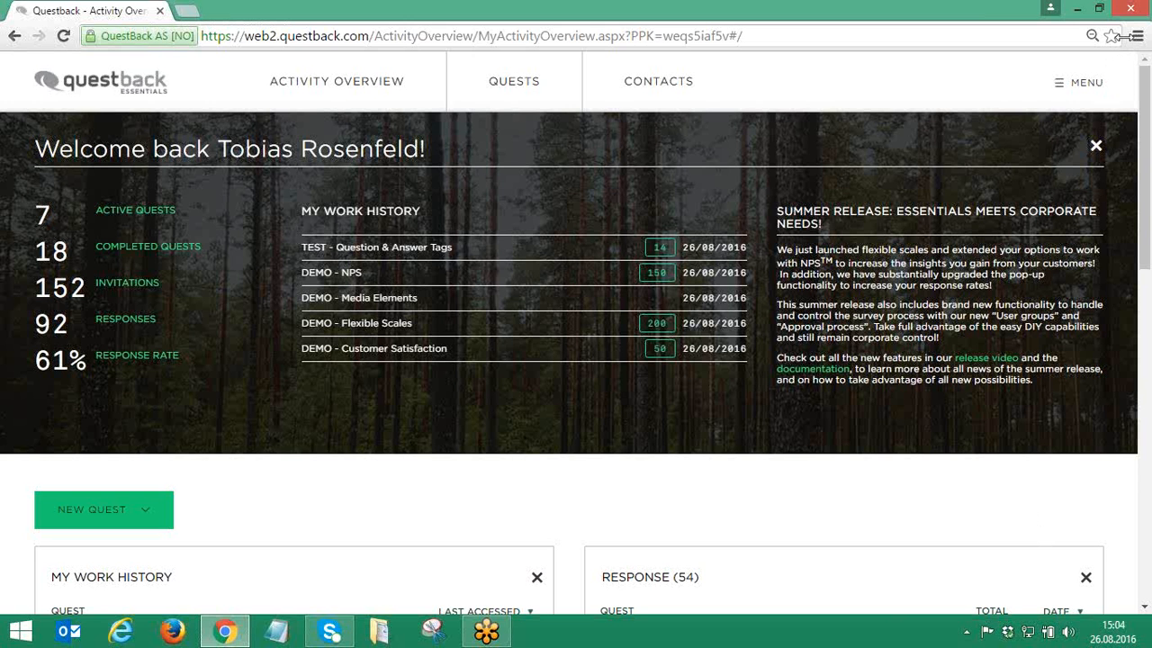
mouse_move(1112, 82)
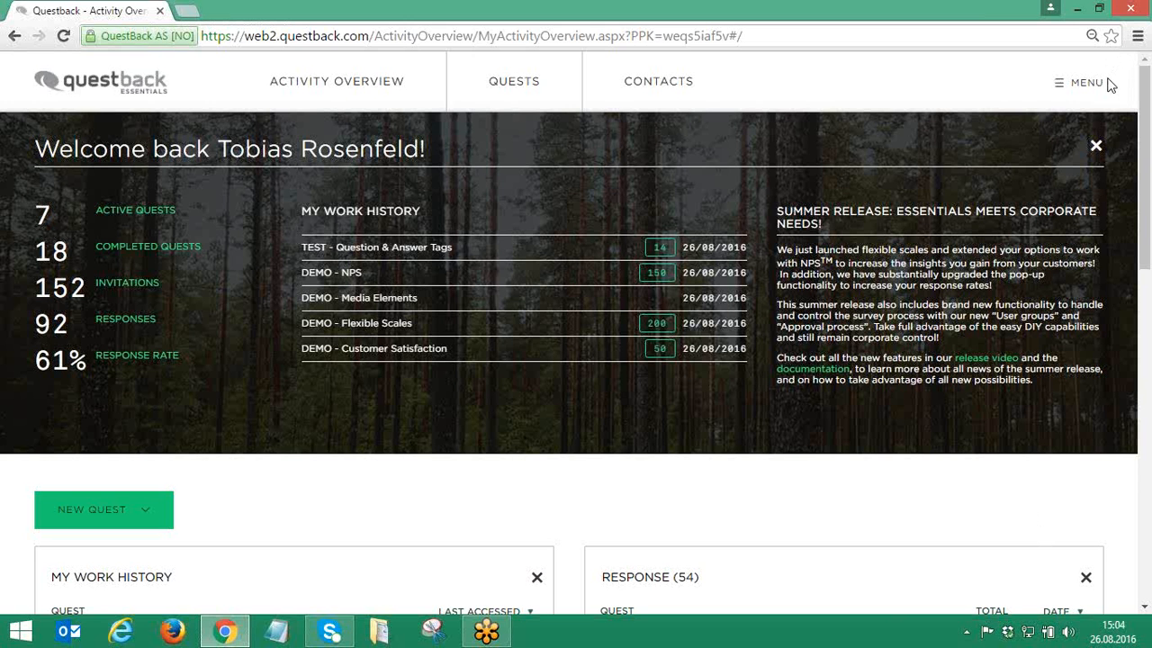
mouse_move(1105, 83)
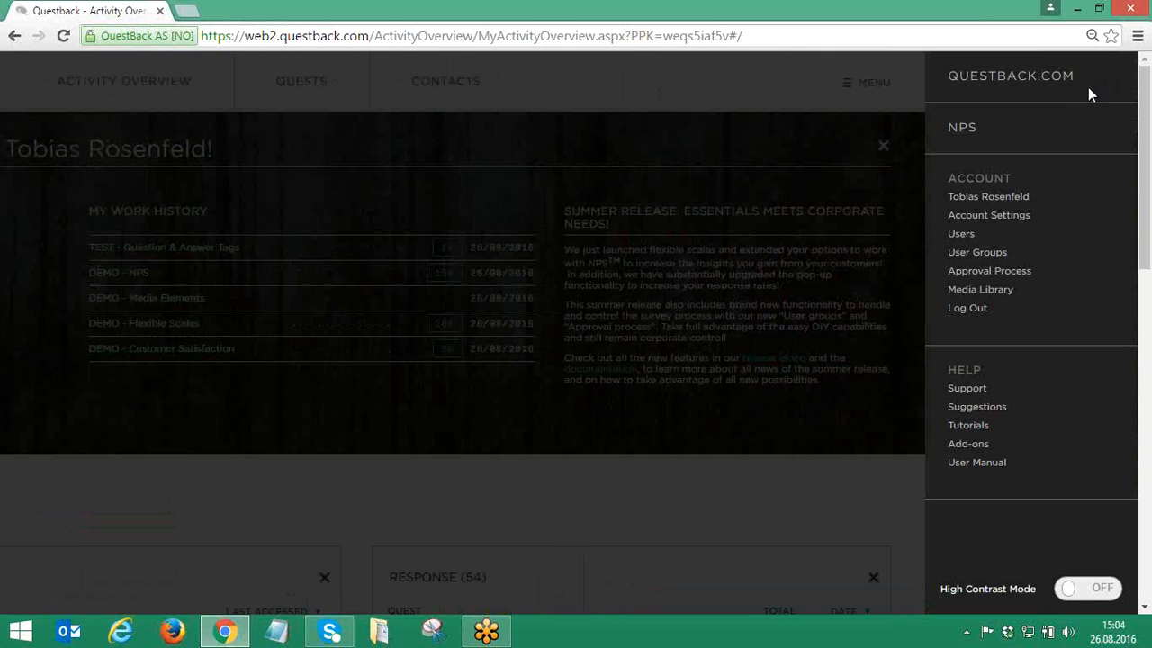
Open the Users list showing the eight account members with country, e-mail and status.
left_click(960, 233)
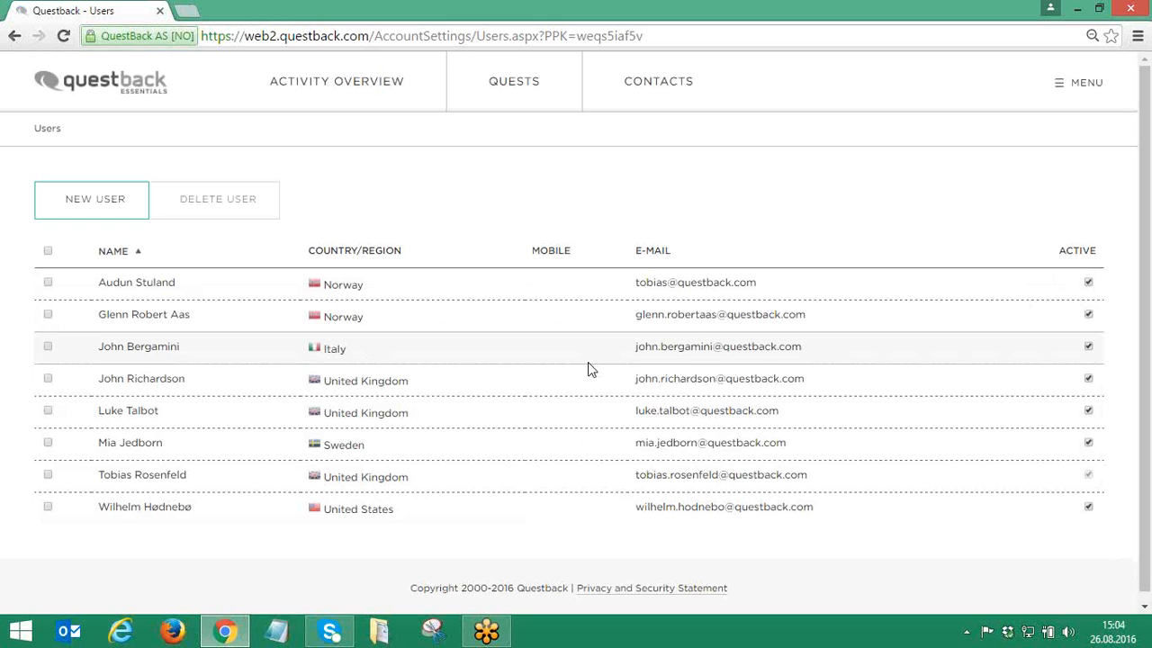
mouse_move(594, 366)
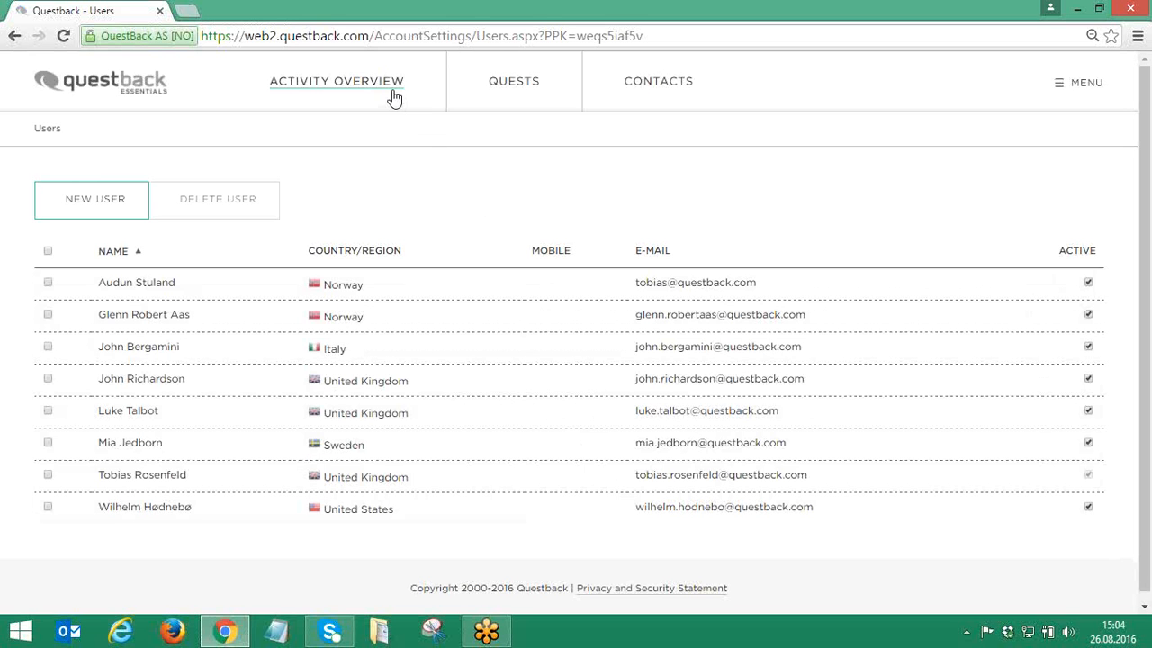
Return to the Activity Overview with quest counts, work history and release news.
left_click(337, 81)
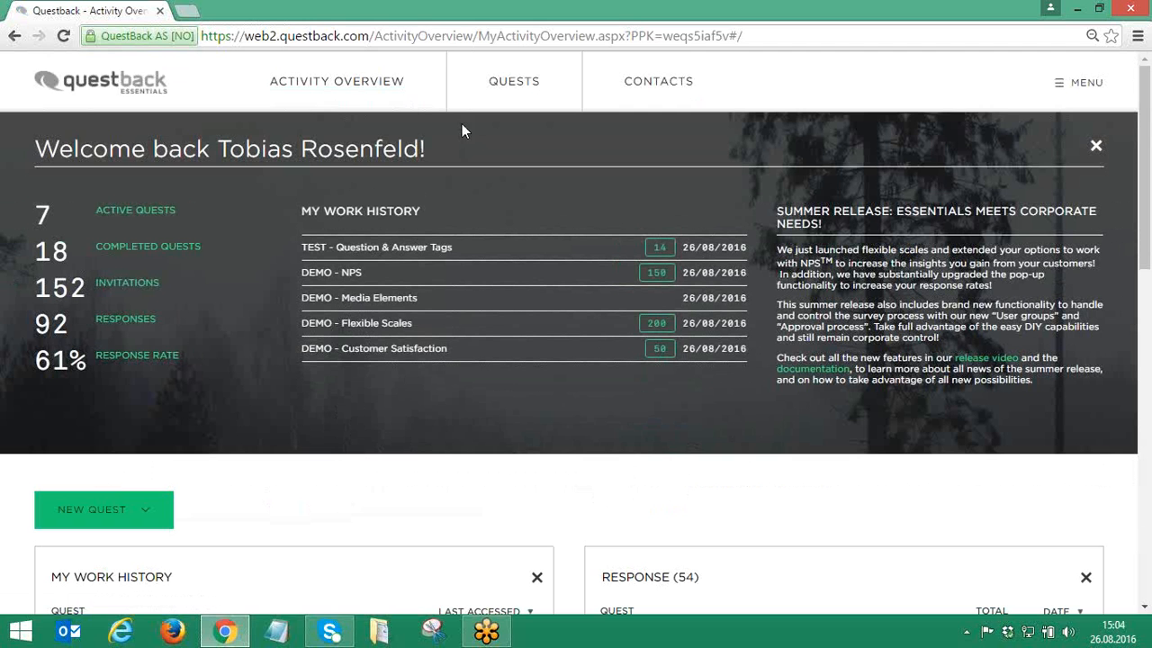
mouse_move(1084, 83)
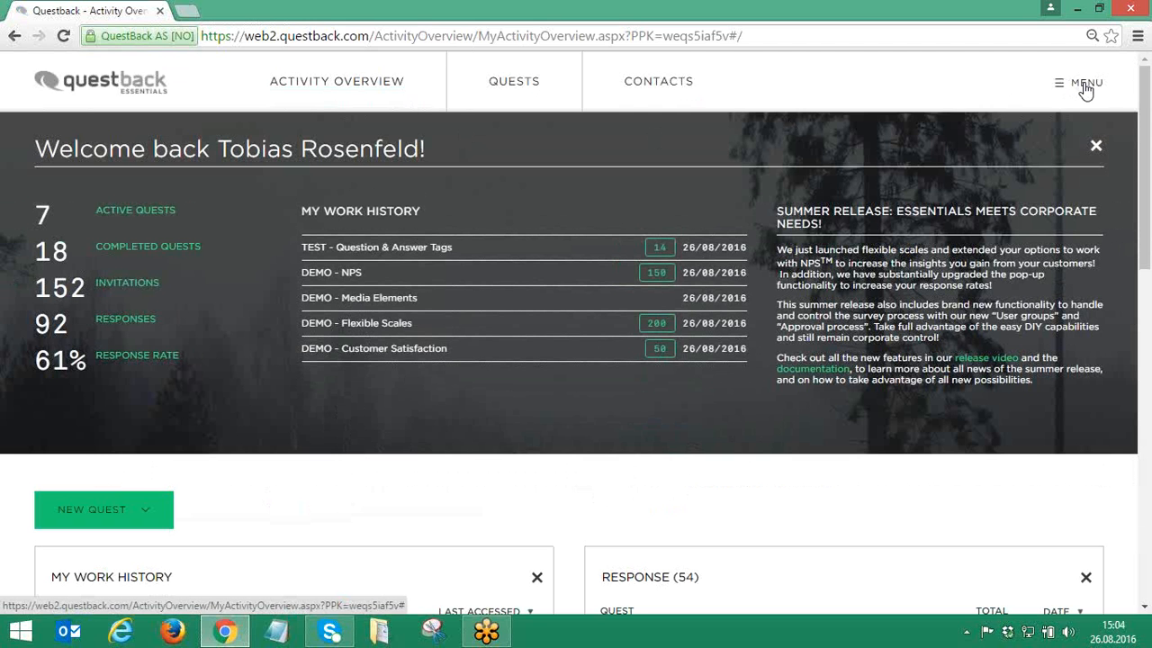
Open Account Settings and highlight the 20 available and 8 registered users sentence.
left_click(1087, 81)
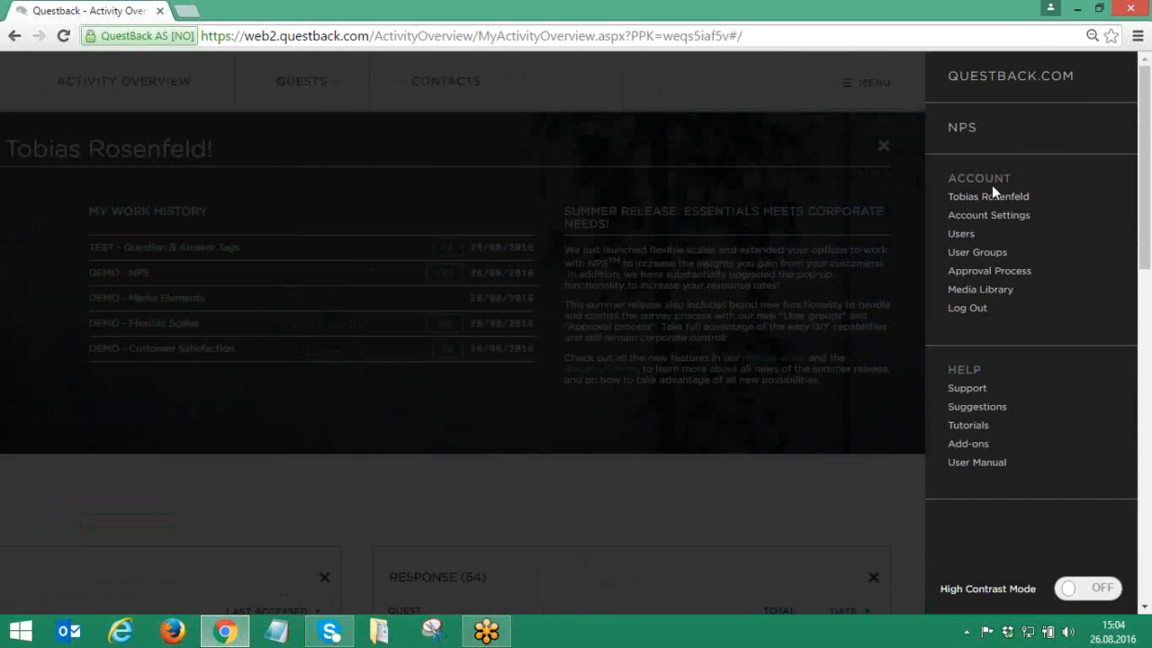
left_click(989, 214)
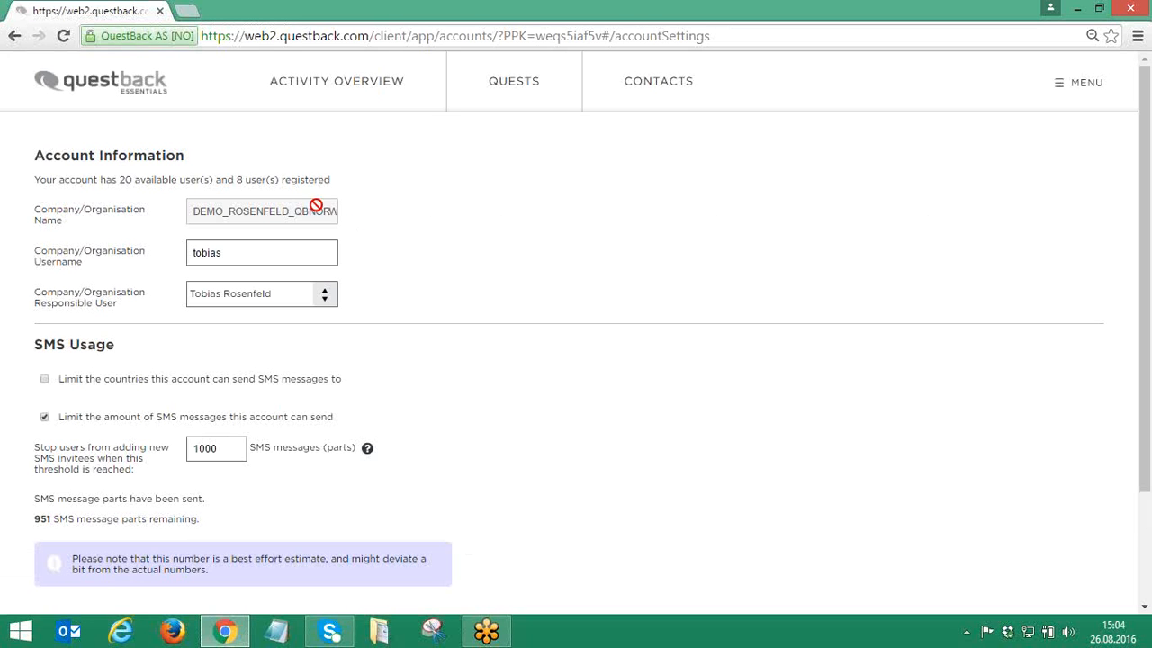
left_click_drag(121, 179, 268, 180)
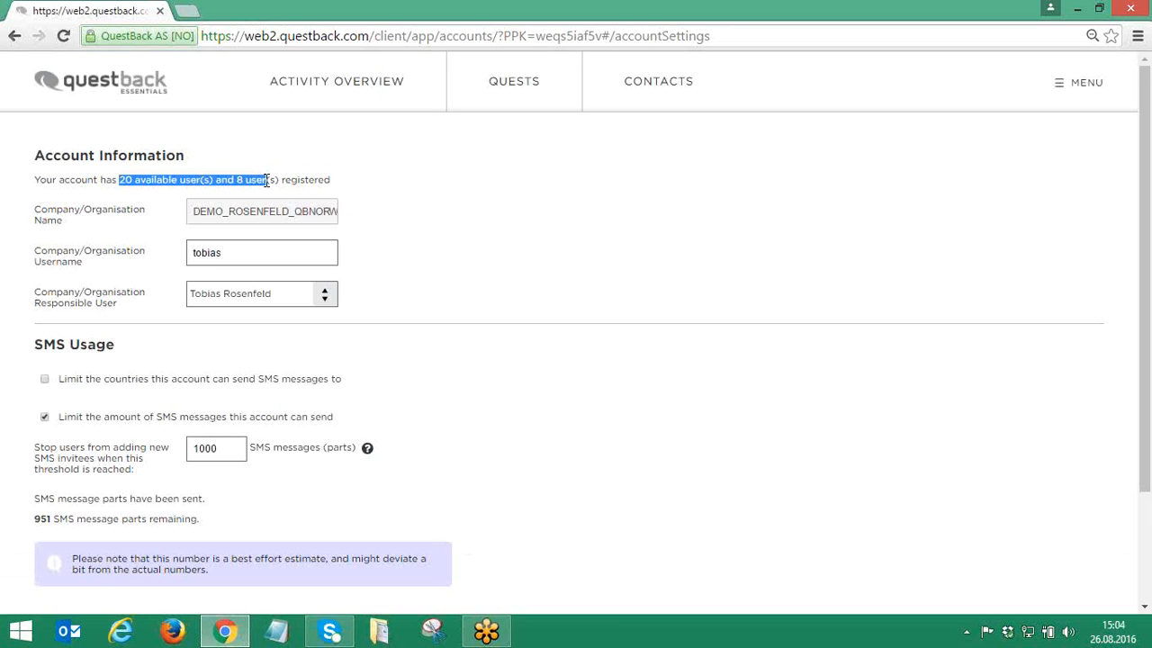
left_click(376, 189)
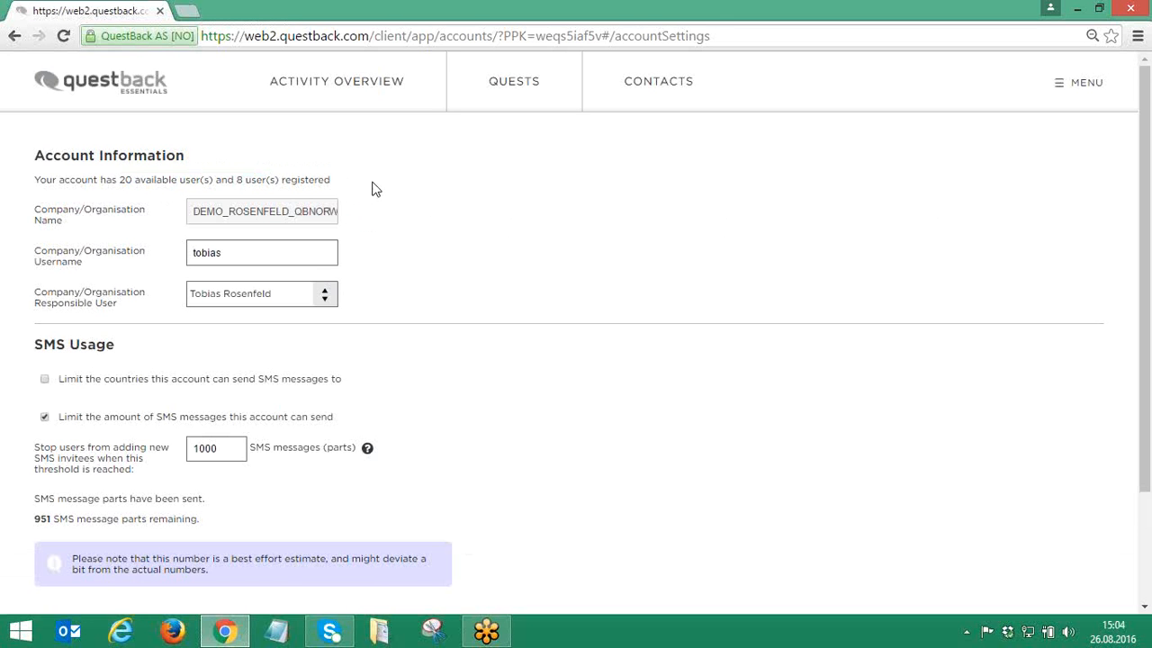
mouse_move(990, 136)
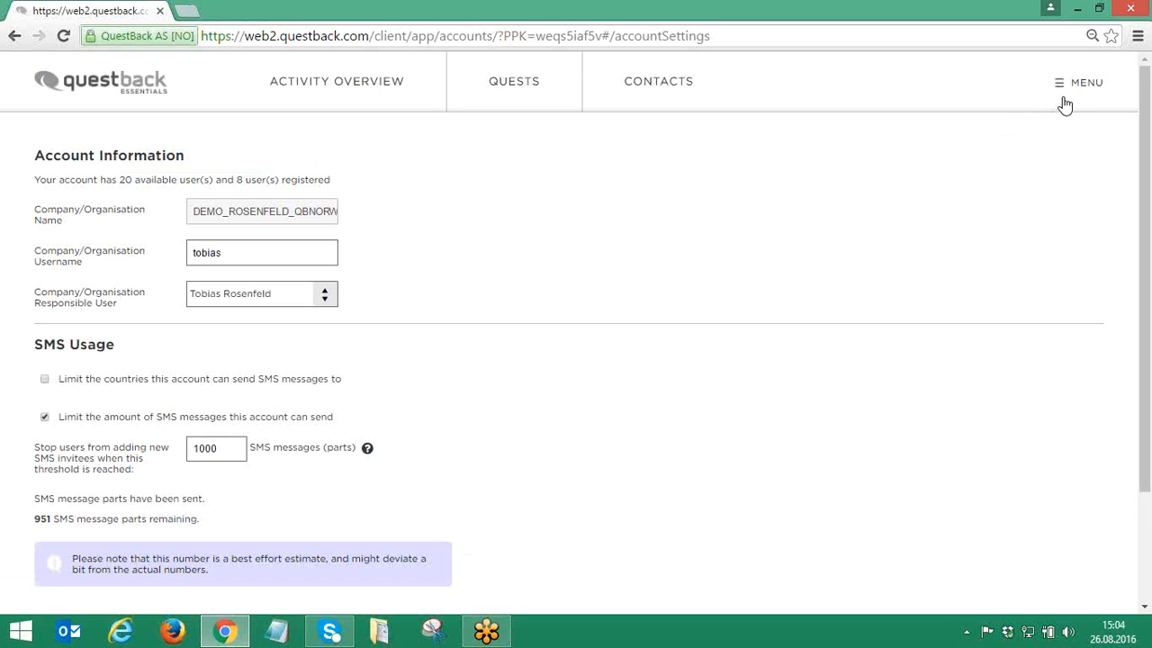
mouse_move(1079, 97)
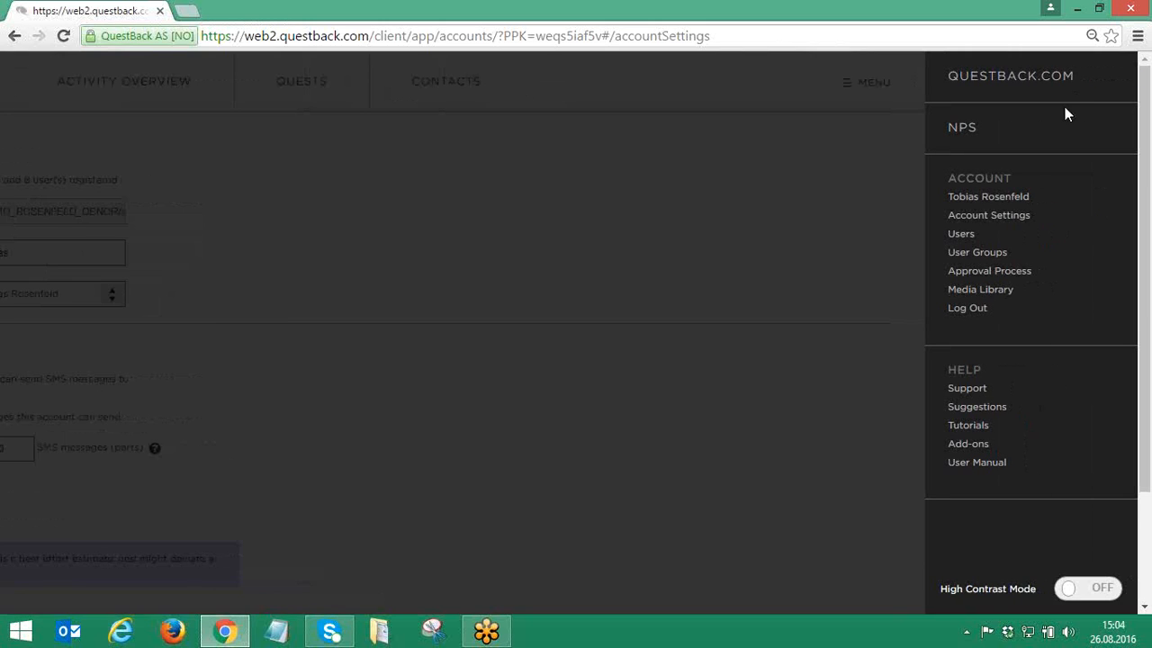
Preview the New User form from the Users list.
left_click(960, 233)
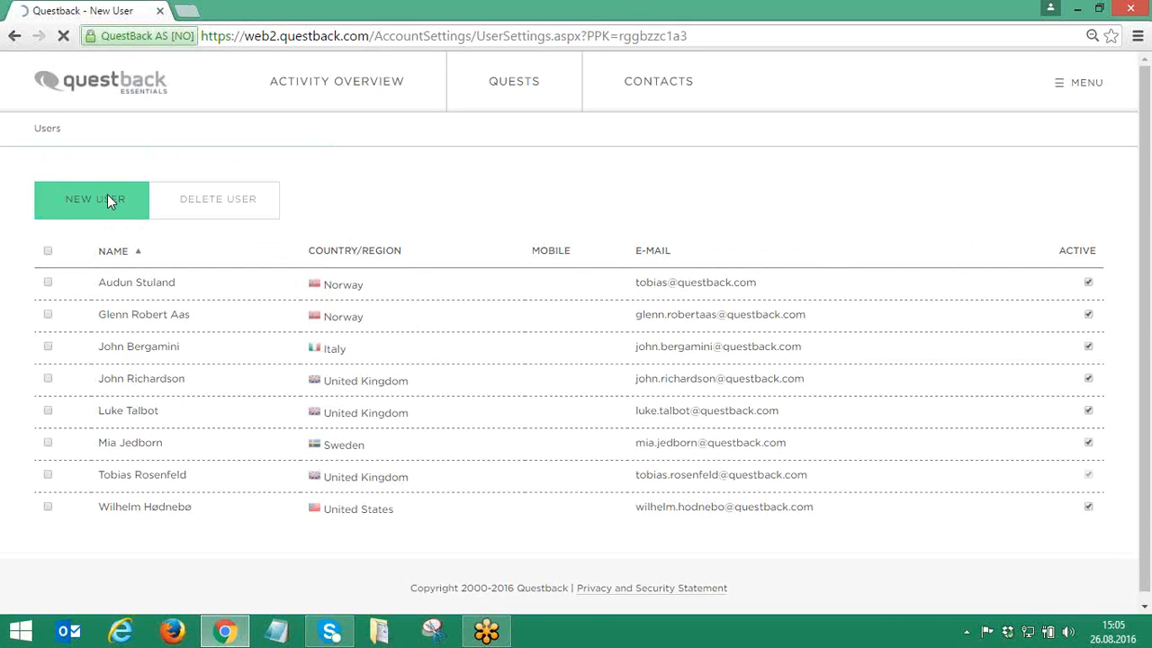
left_click(95, 199)
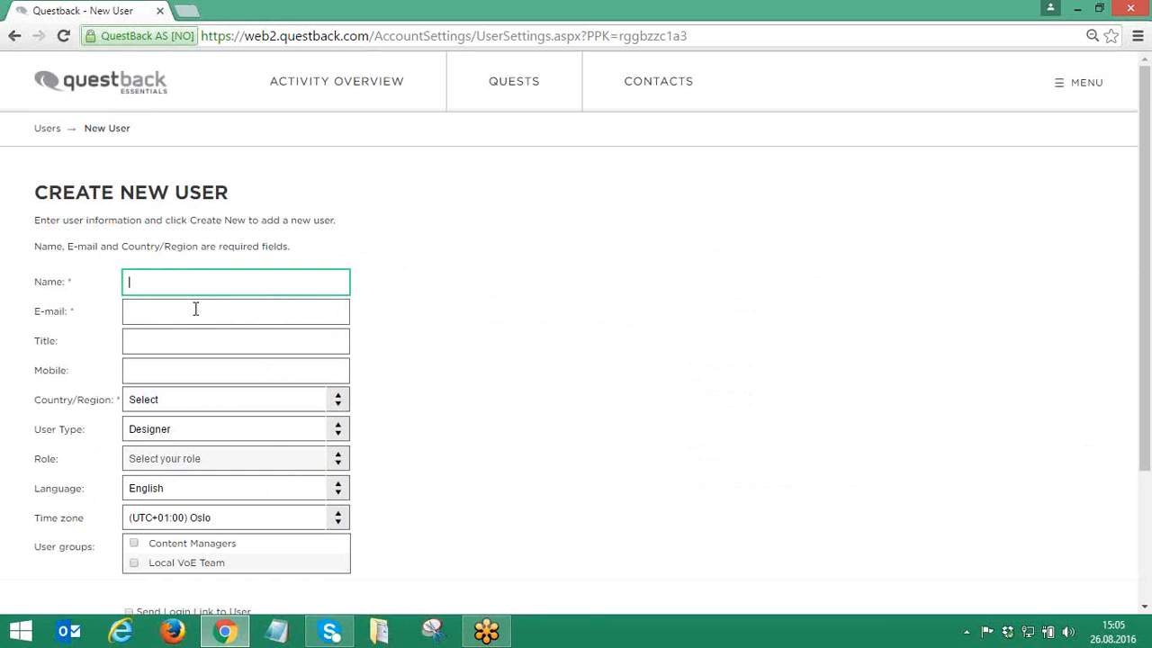
scroll("down", 3)
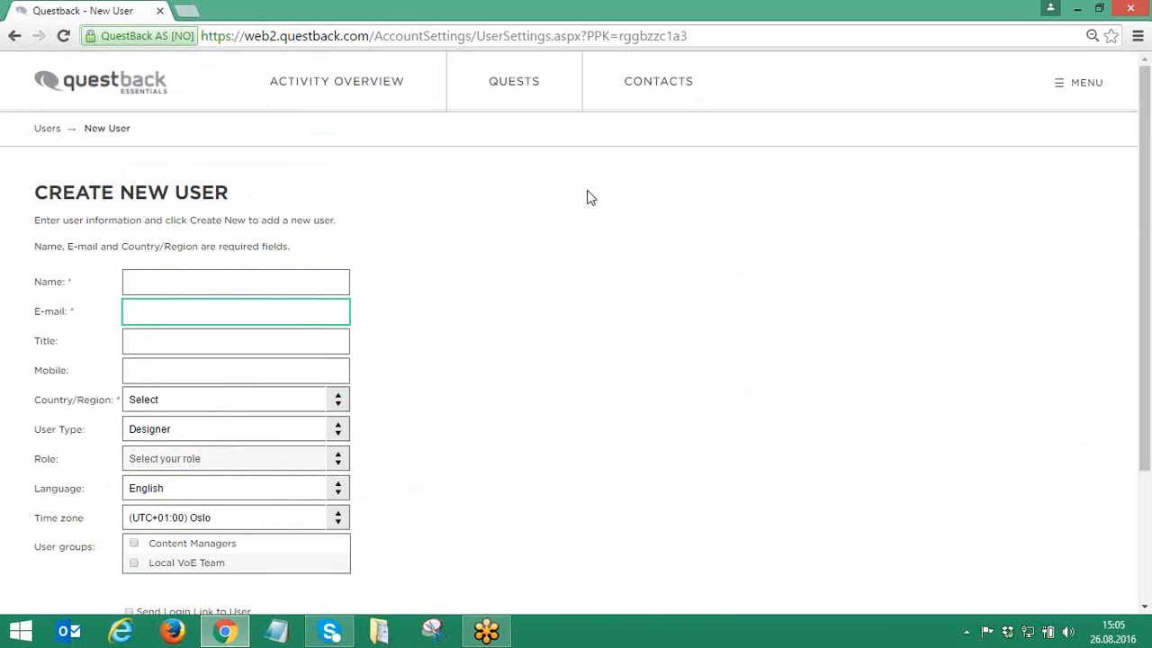
mouse_move(1073, 83)
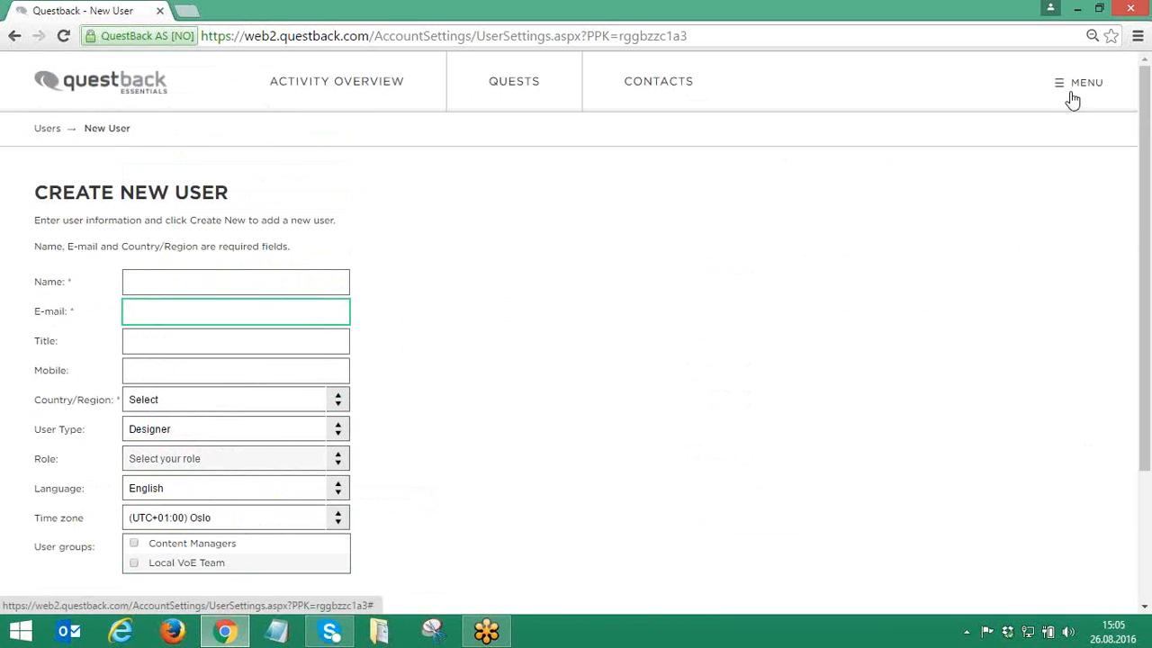
left_click(235, 311)
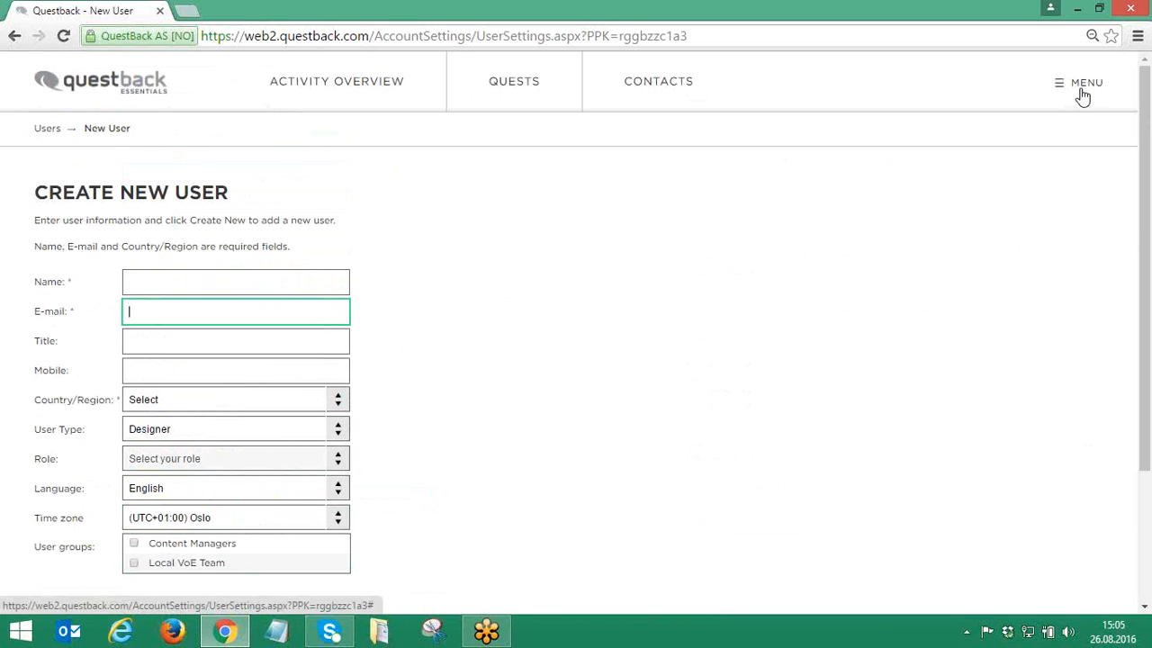
left_click(1087, 82)
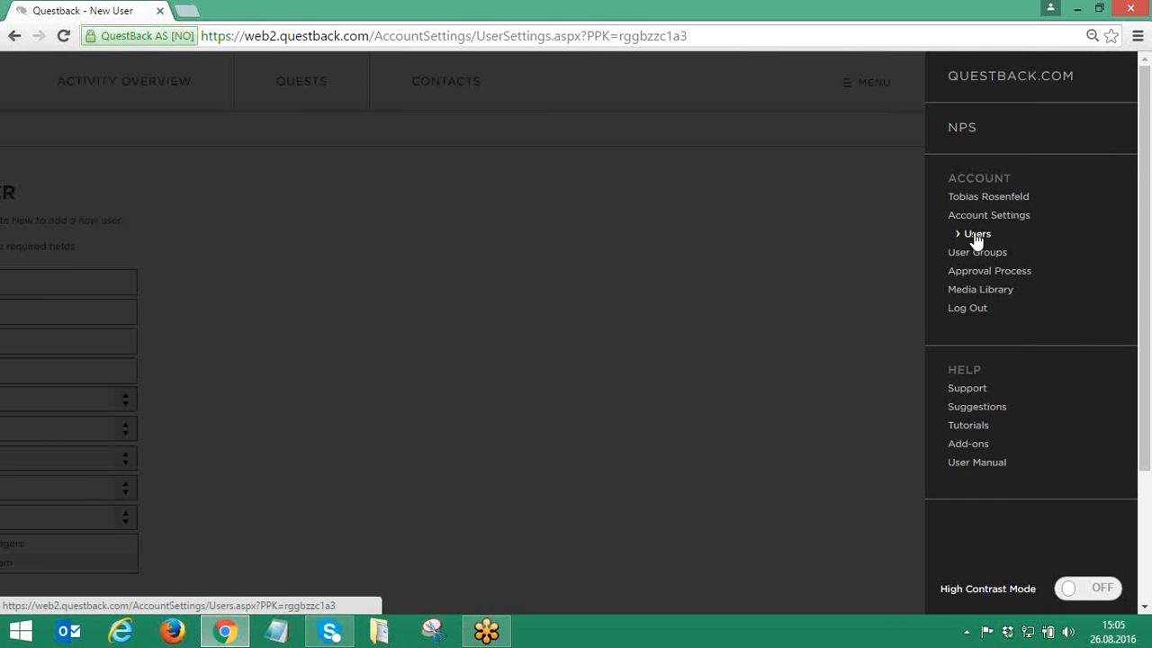
left_click(976, 233)
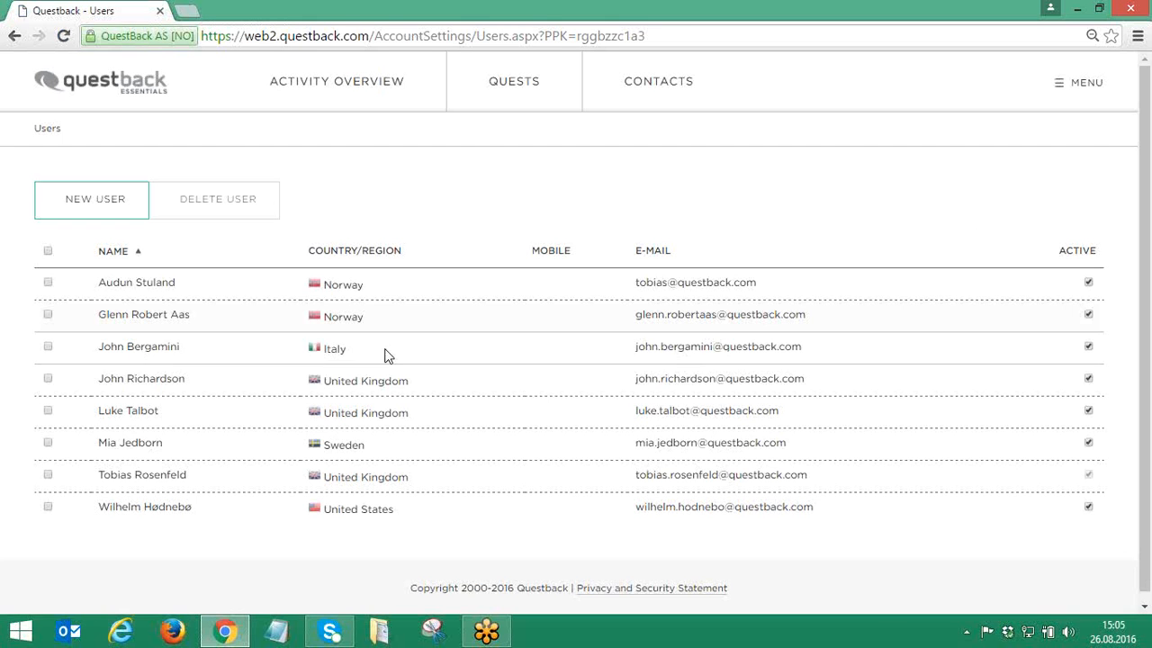
left_click(47, 282)
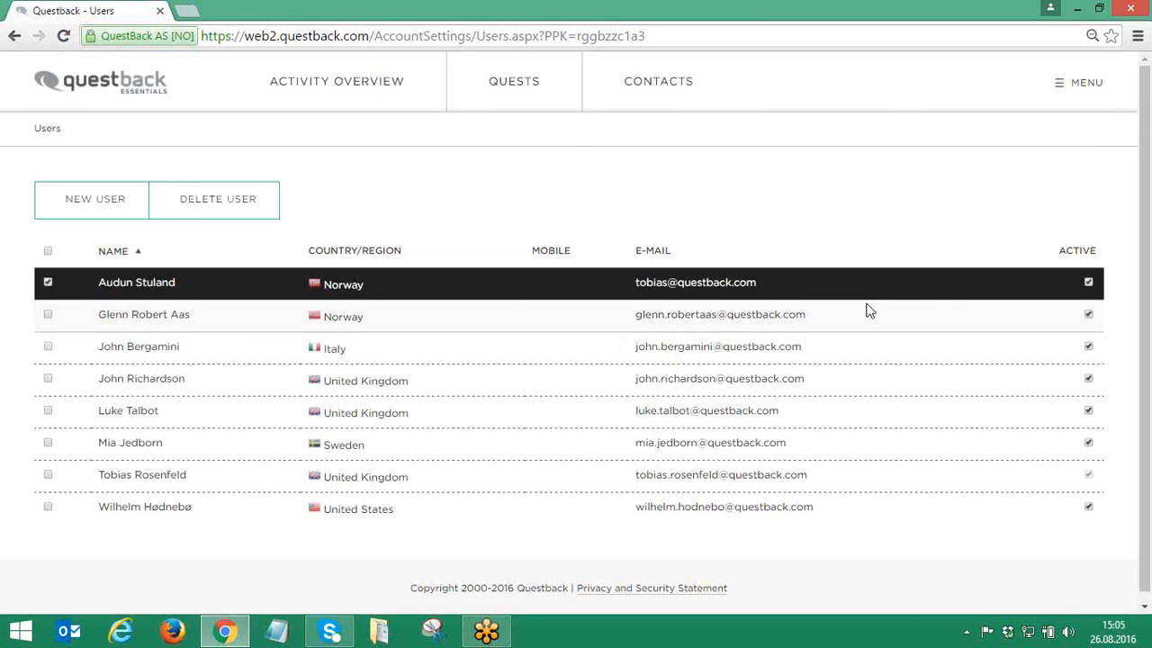
left_click(216, 199)
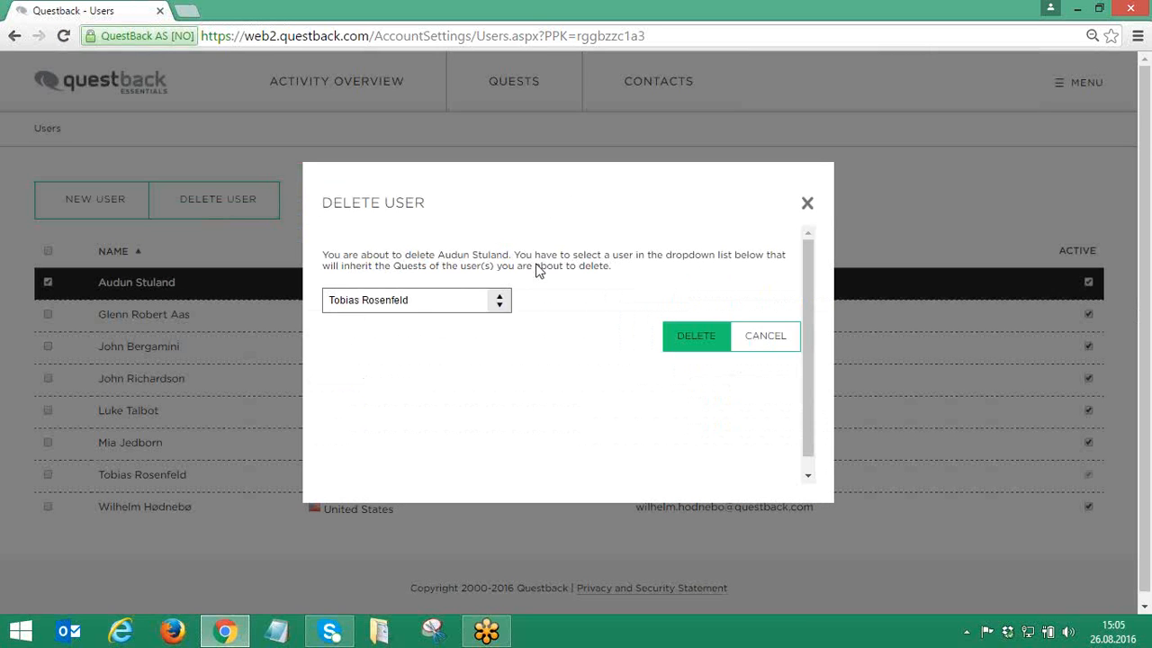
left_click(416, 300)
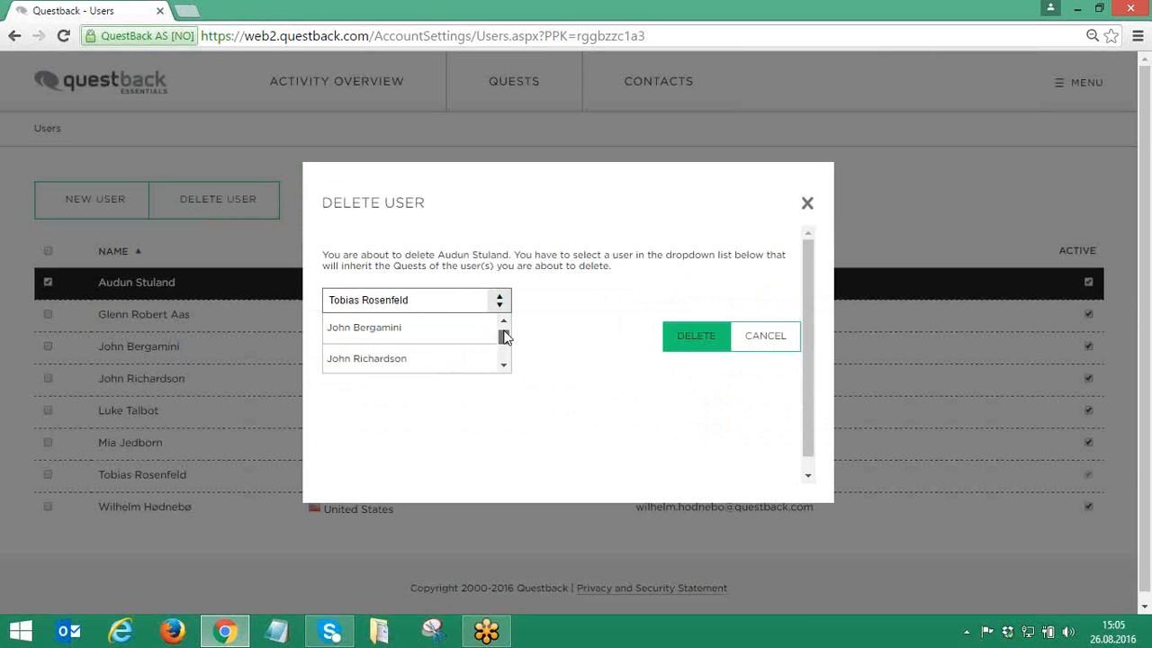
left_click(364, 327)
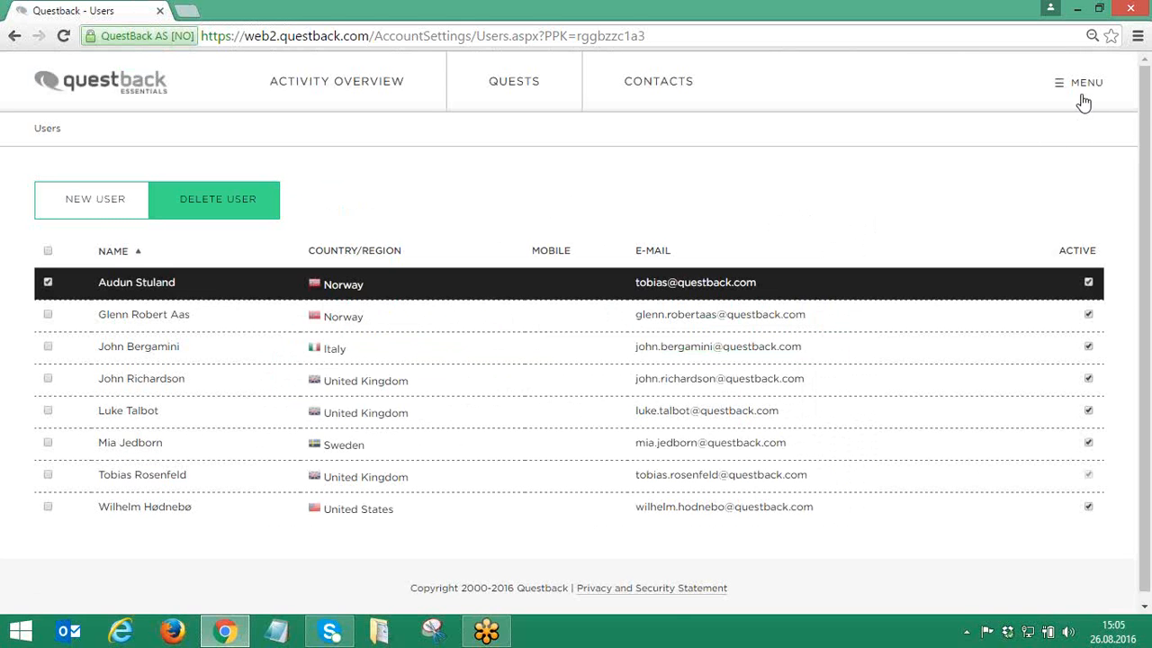
mouse_move(167, 320)
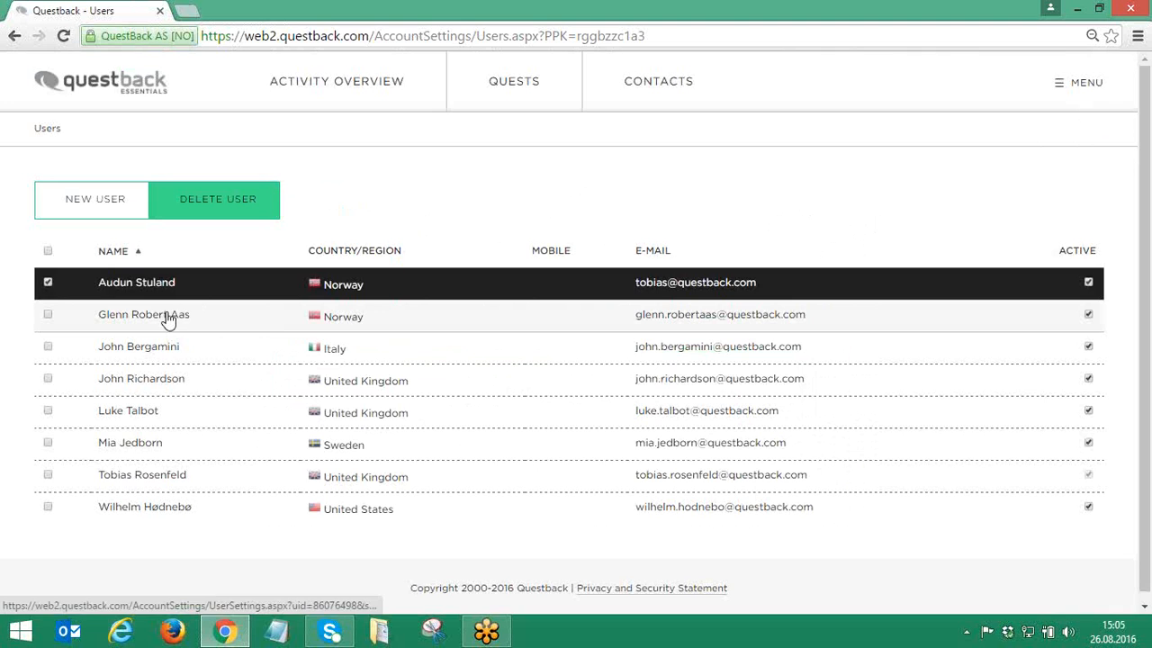
left_click(143, 314)
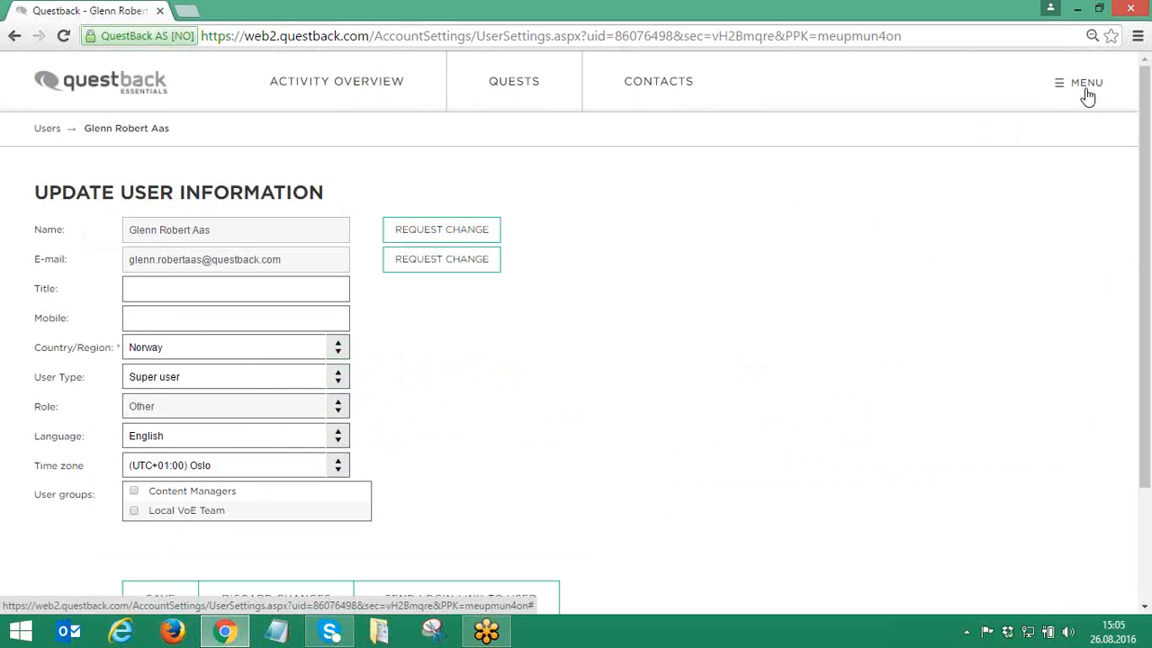
mouse_move(1088, 97)
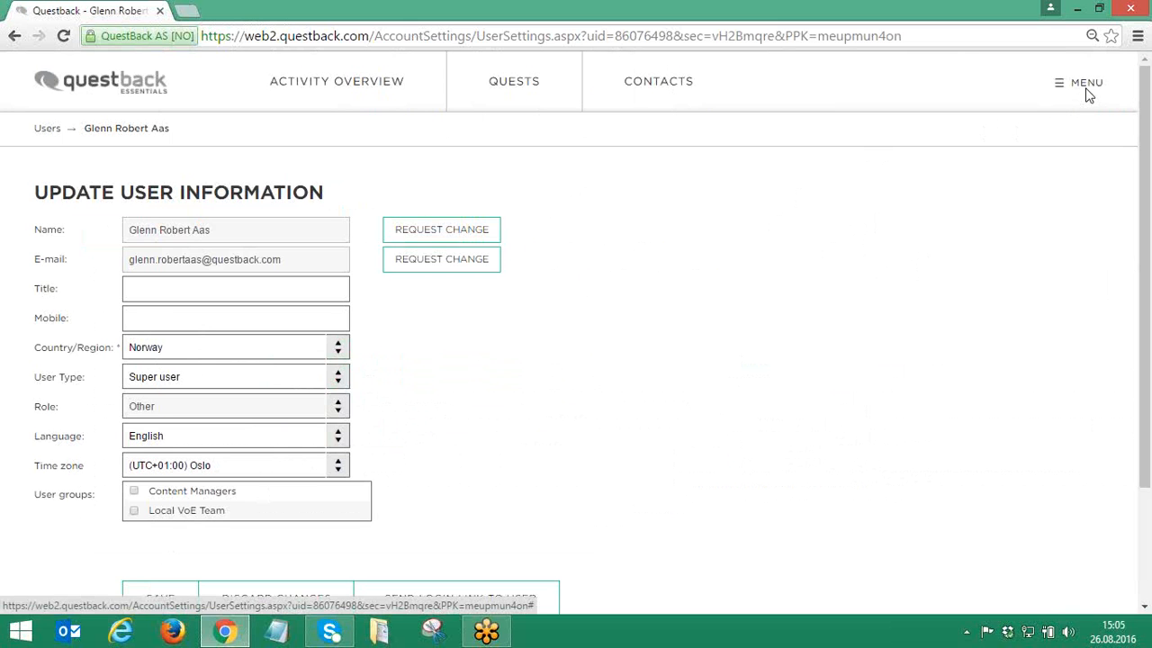
left_click(1085, 82)
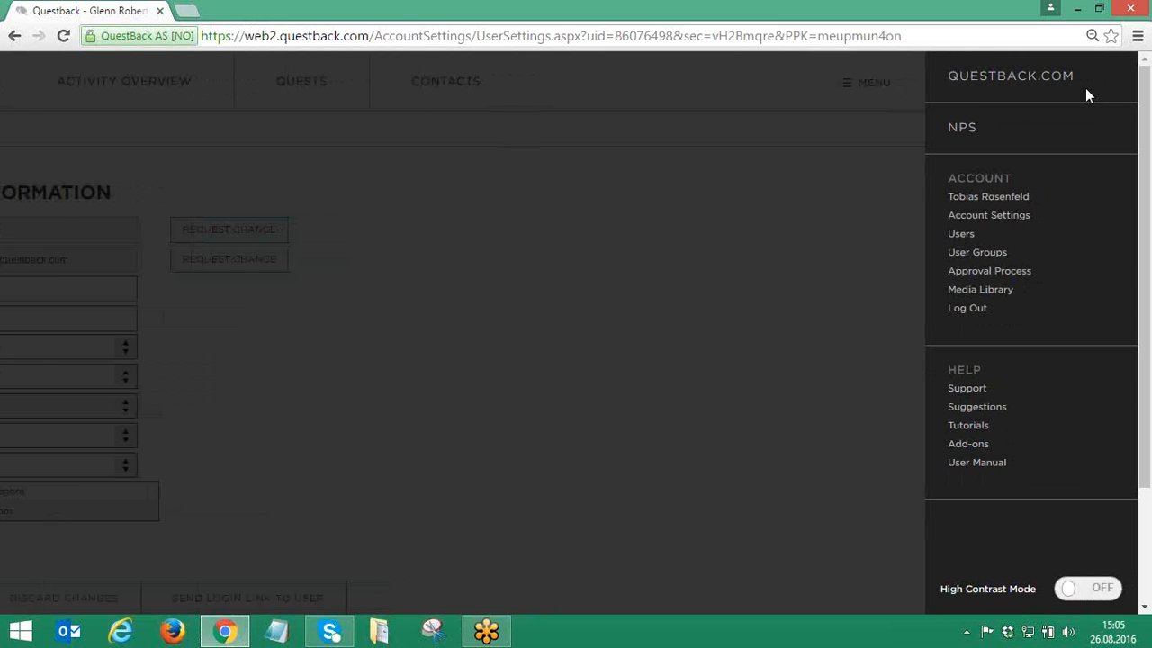
mouse_move(999, 251)
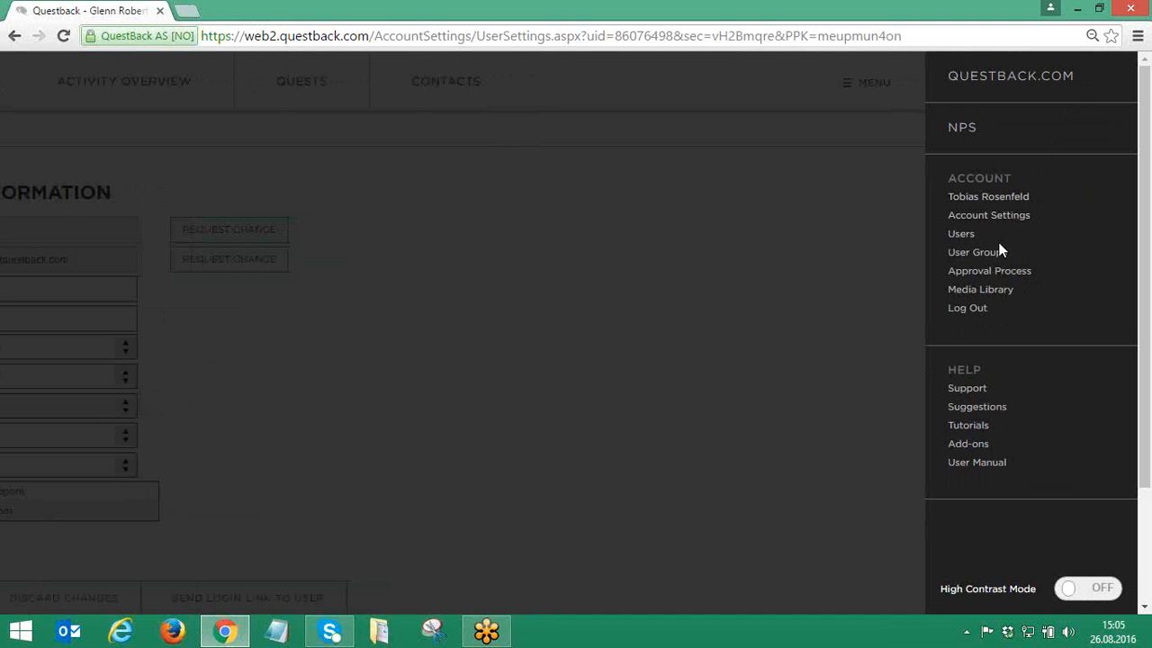
Go to User Groups and bring up a blank New Group form.
left_click(975, 252)
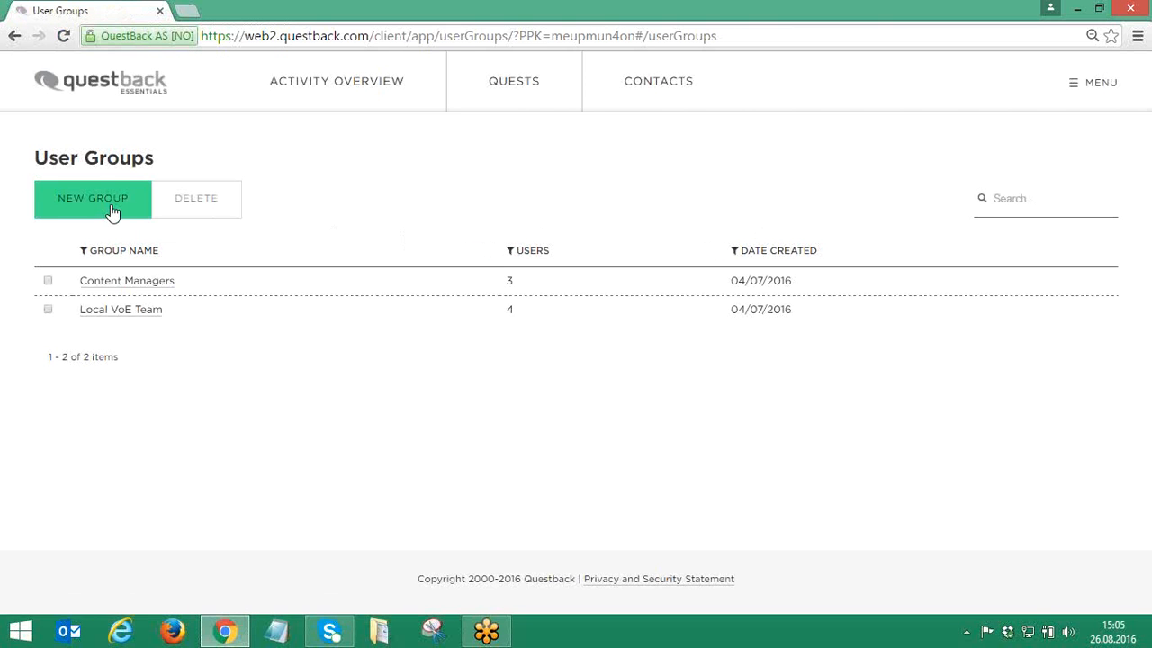
left_click(92, 198)
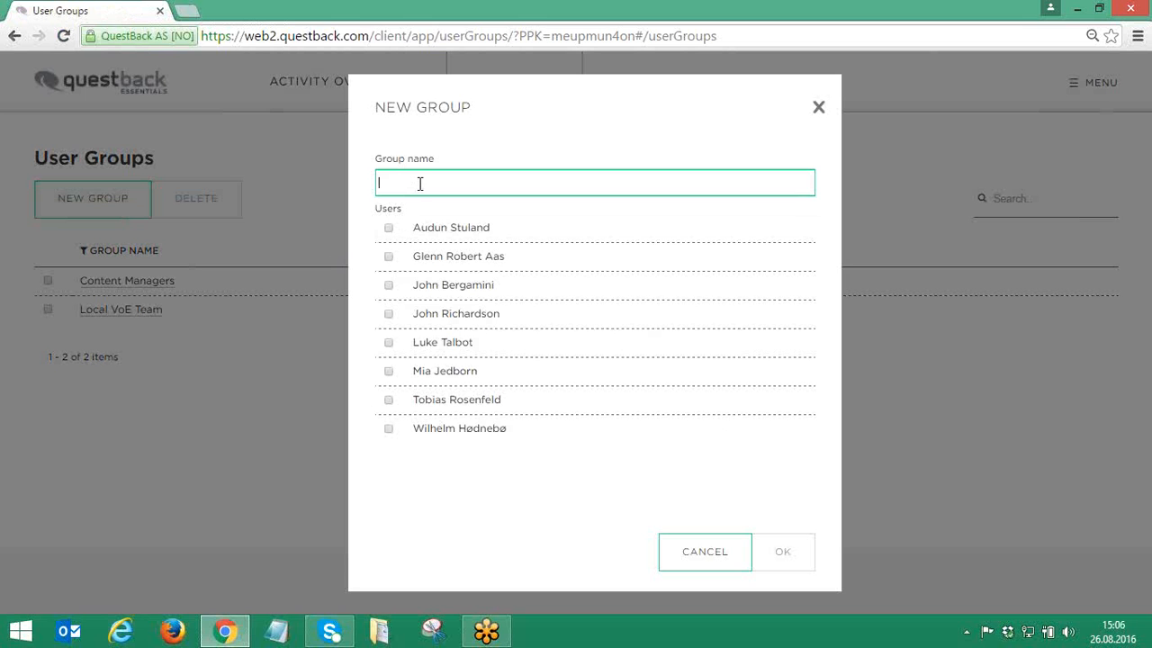
Name the group VoC, tick three member users, and confirm its creation.
type("VoC")
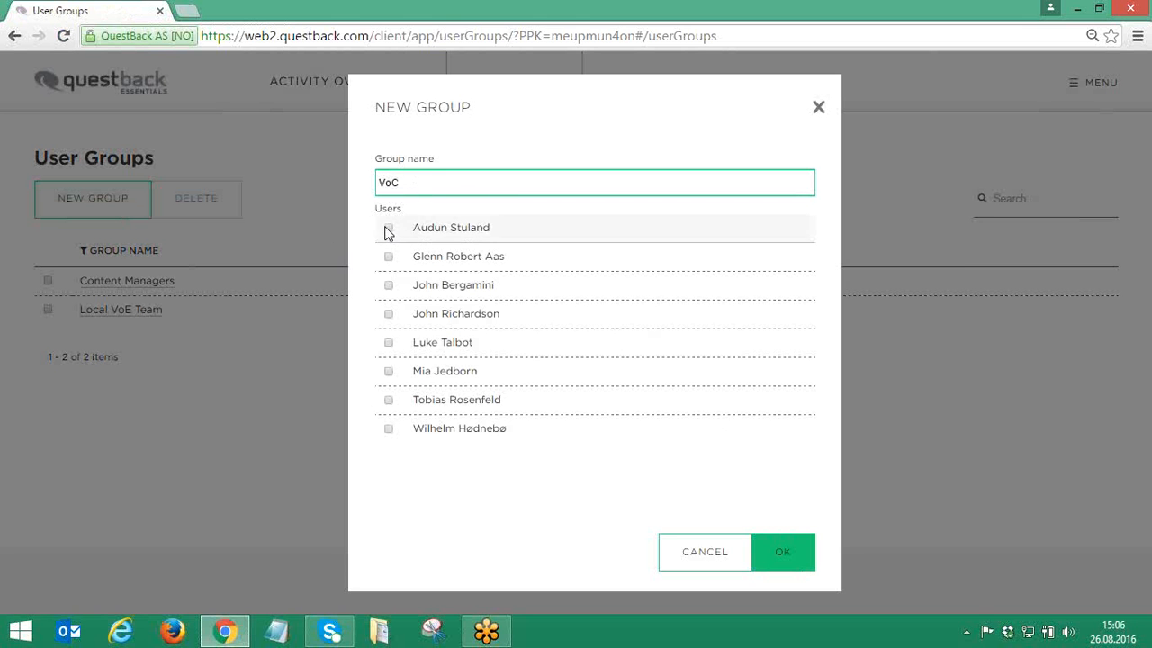
left_click(388, 256)
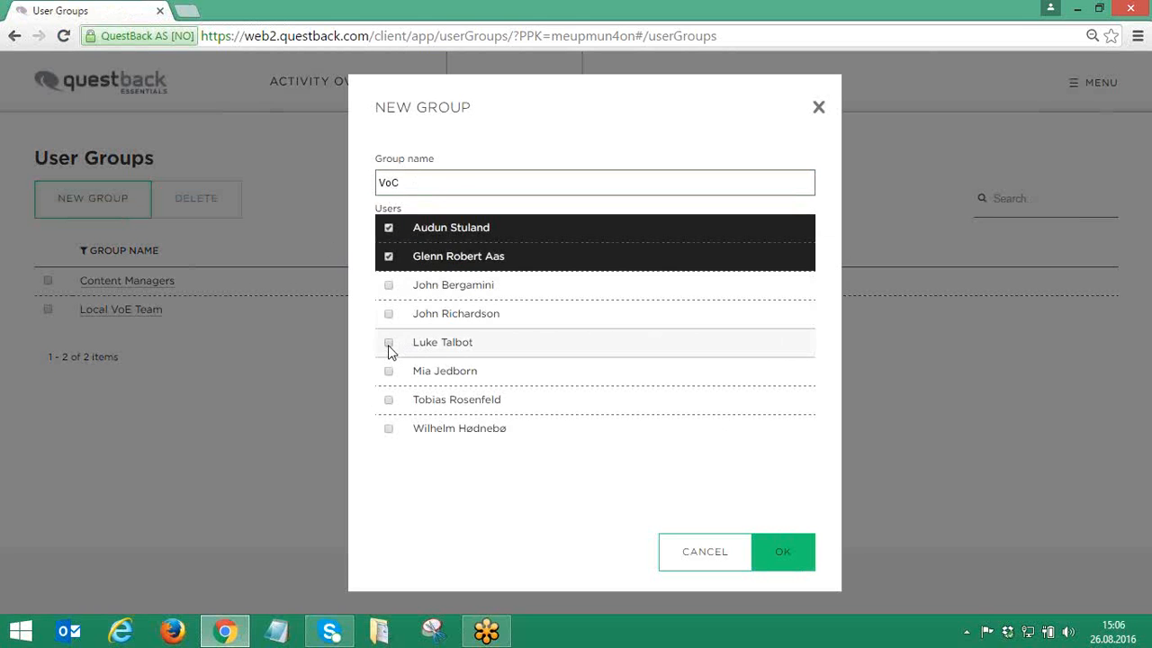
left_click(783, 551)
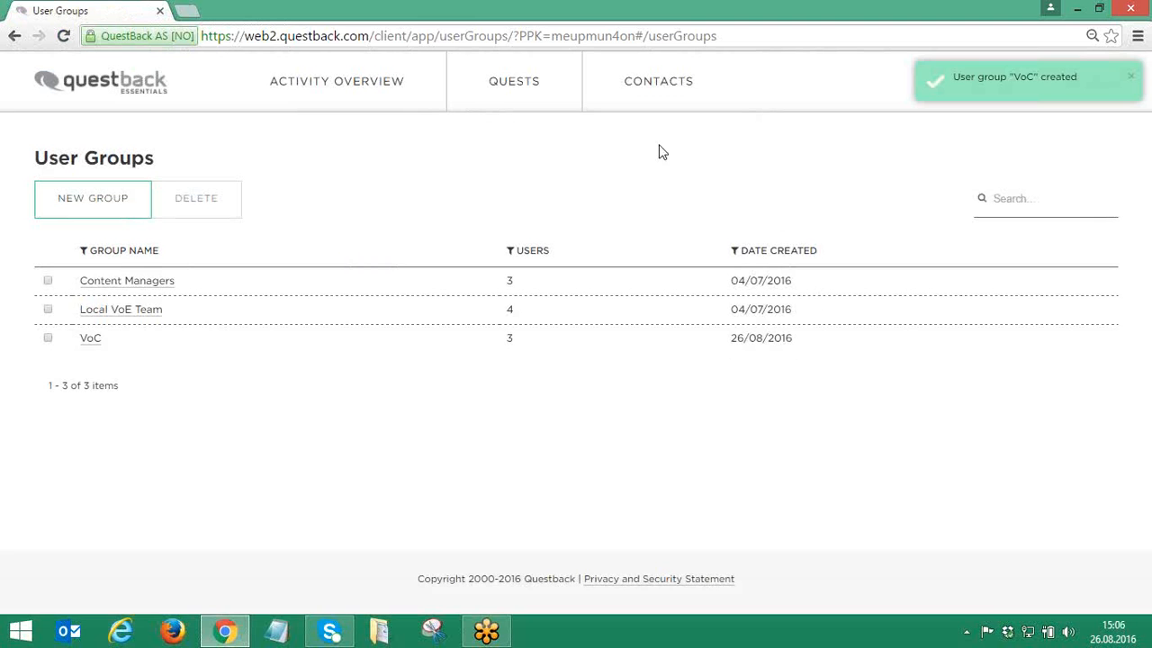
left_click(514, 81)
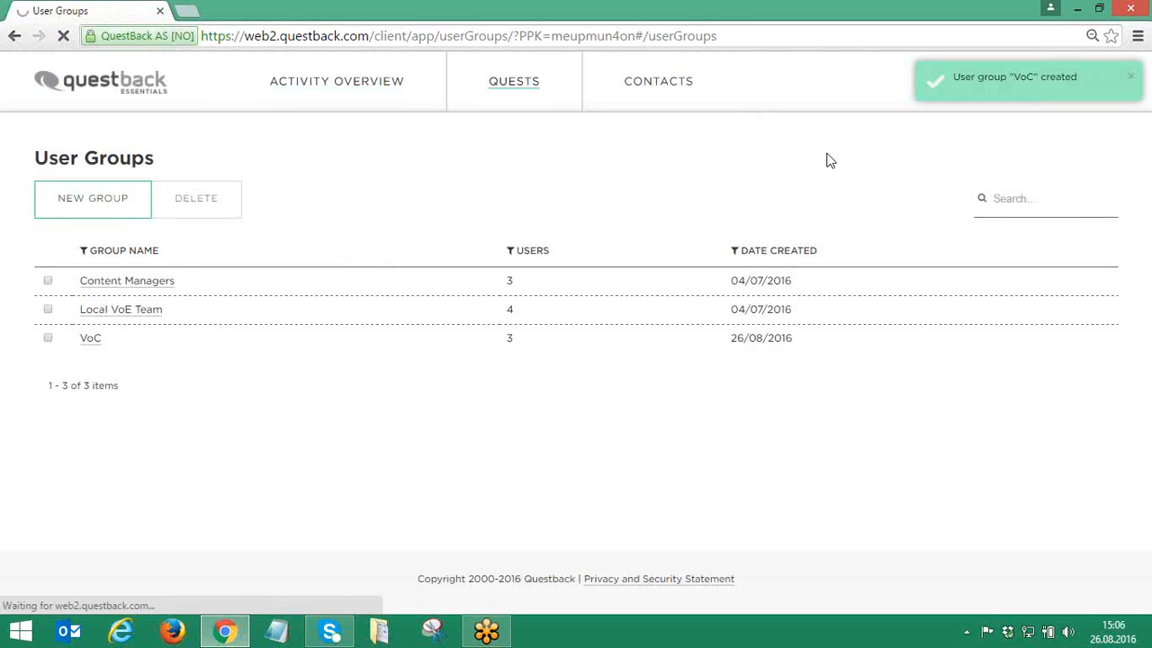
Tick the VoC group in the Questback folder's sharing permissions.
left_click(514, 81)
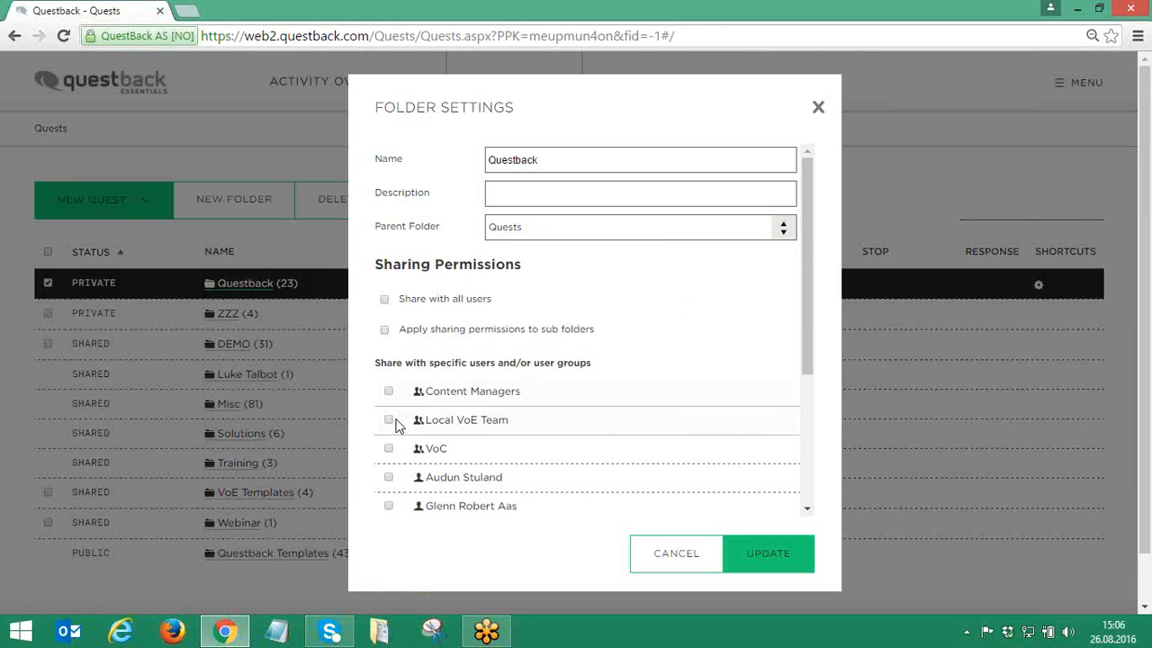
left_click(389, 448)
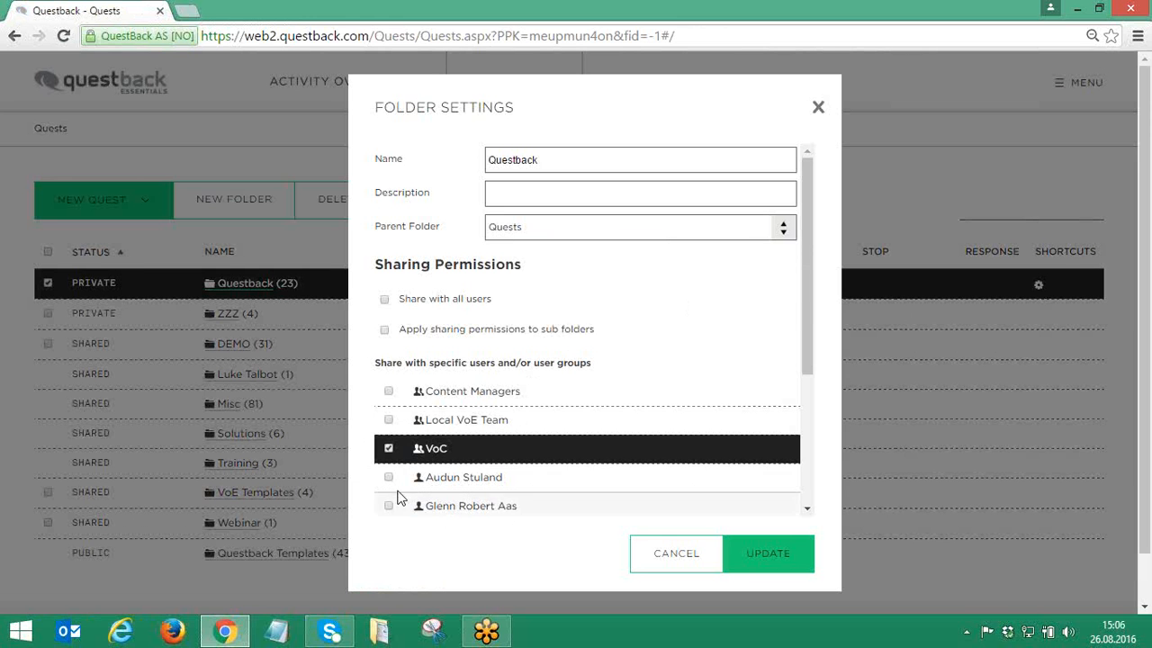
mouse_move(676, 553)
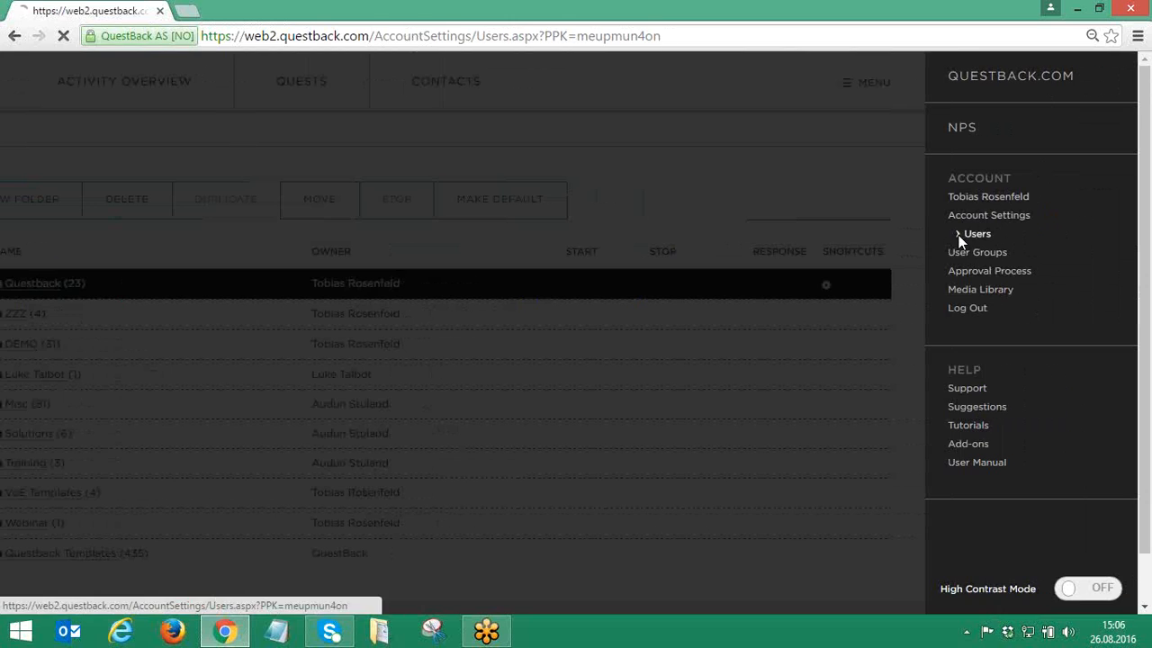
left_click(976, 234)
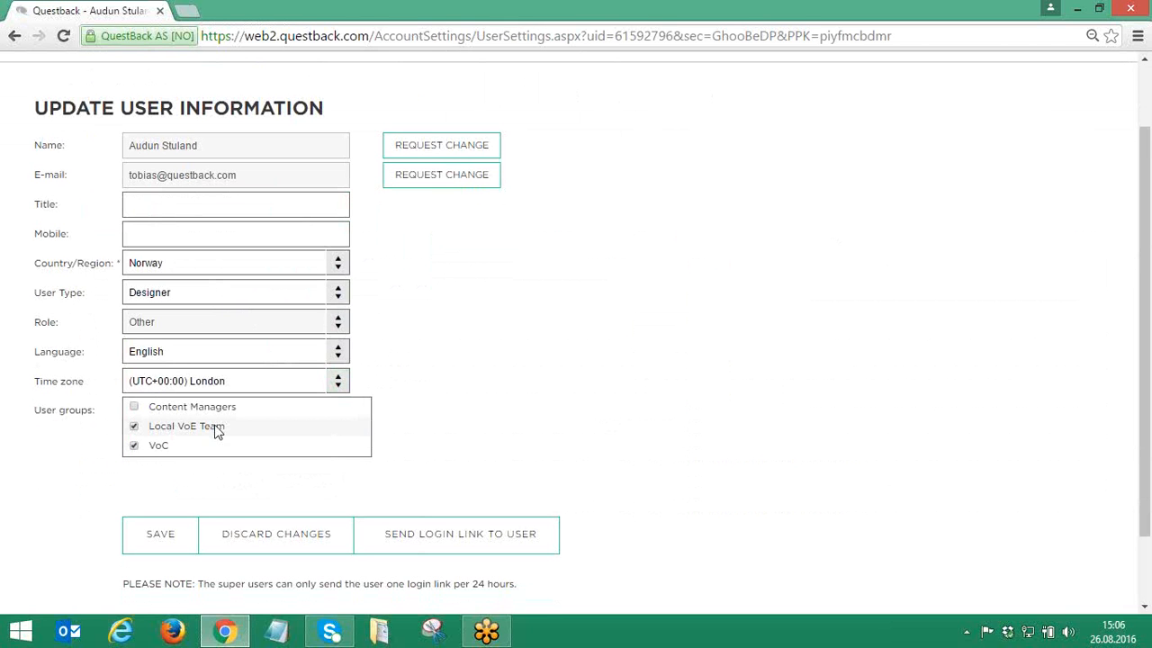
mouse_move(449, 429)
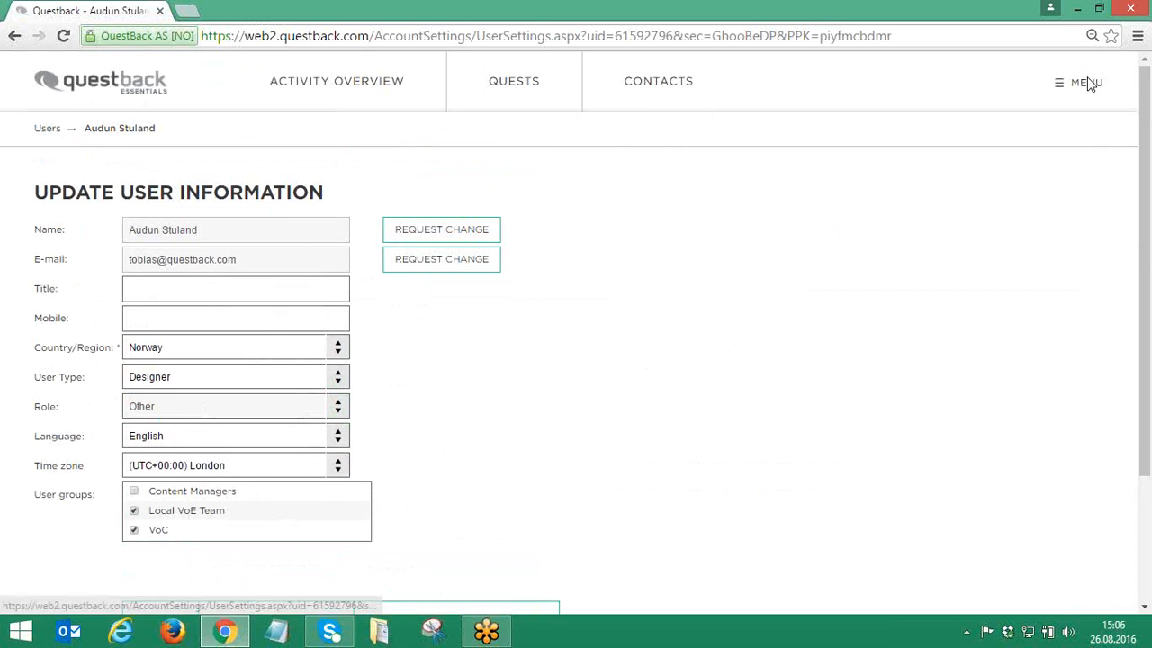
left_click(1086, 82)
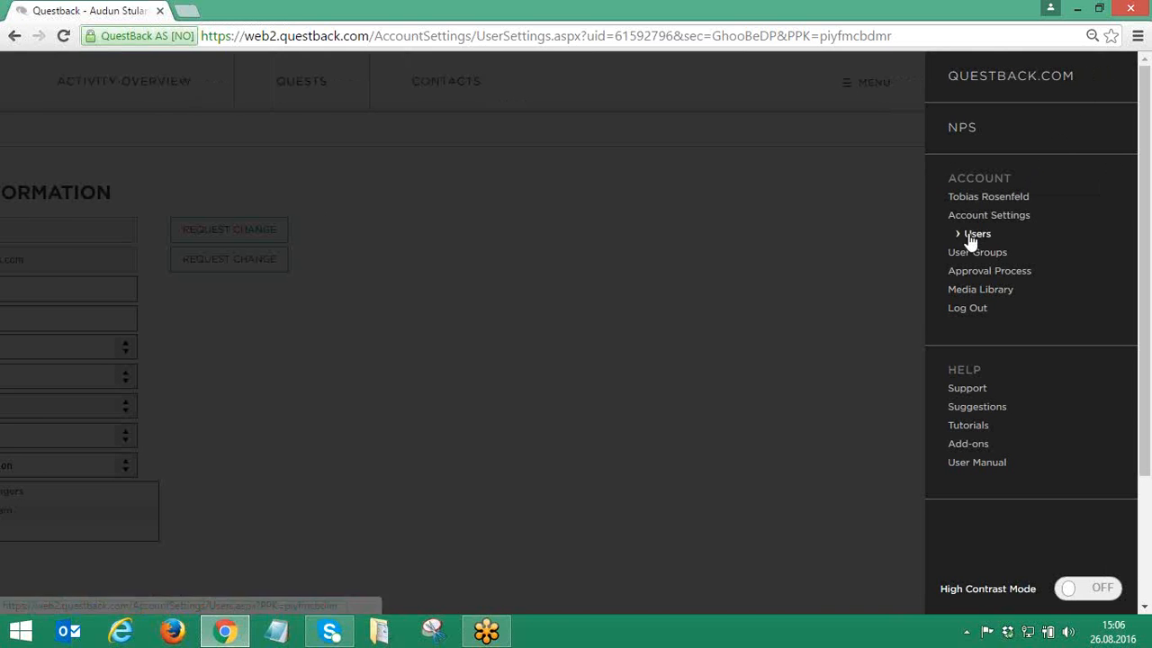
left_click(977, 233)
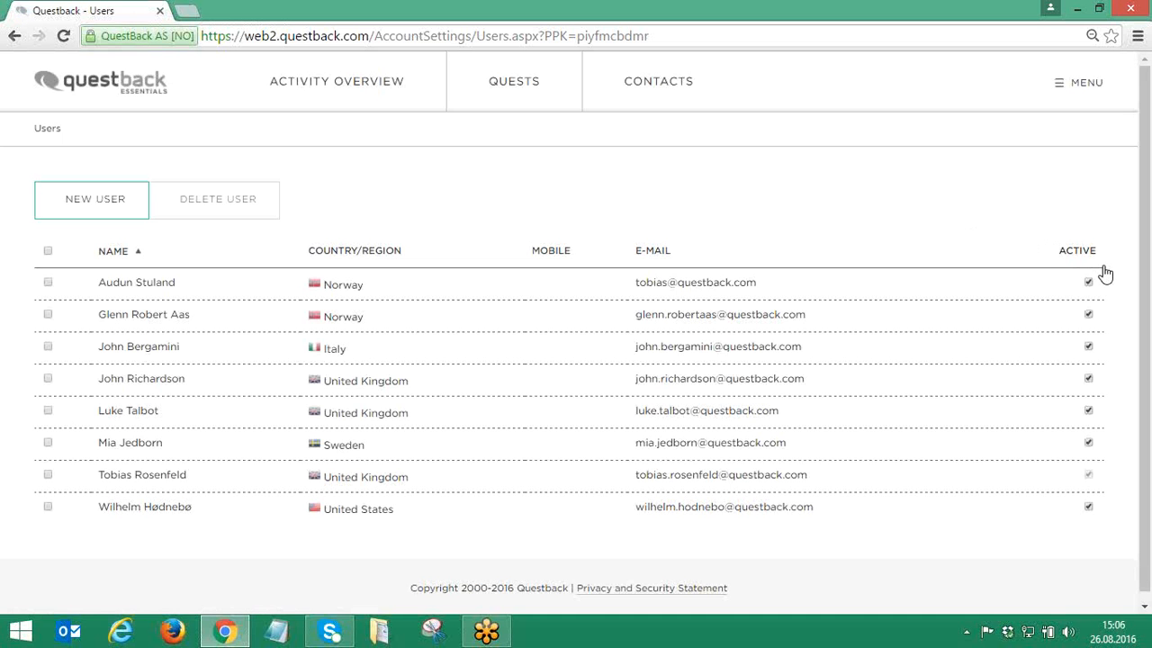
mouse_move(1090, 316)
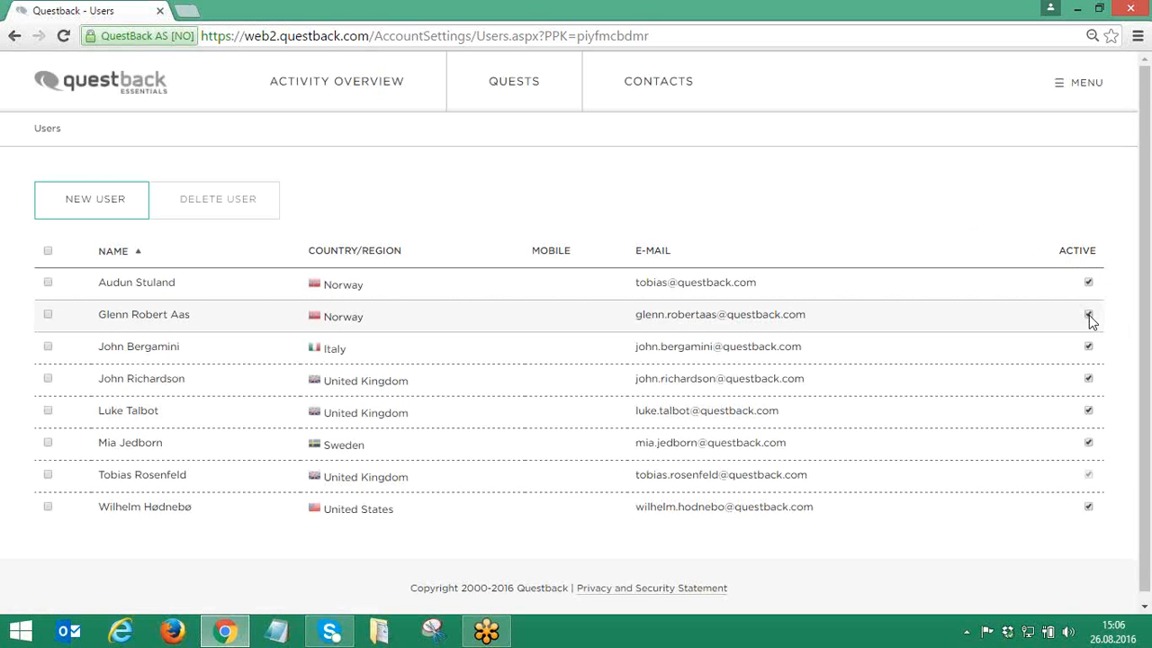
left_click(1088, 314)
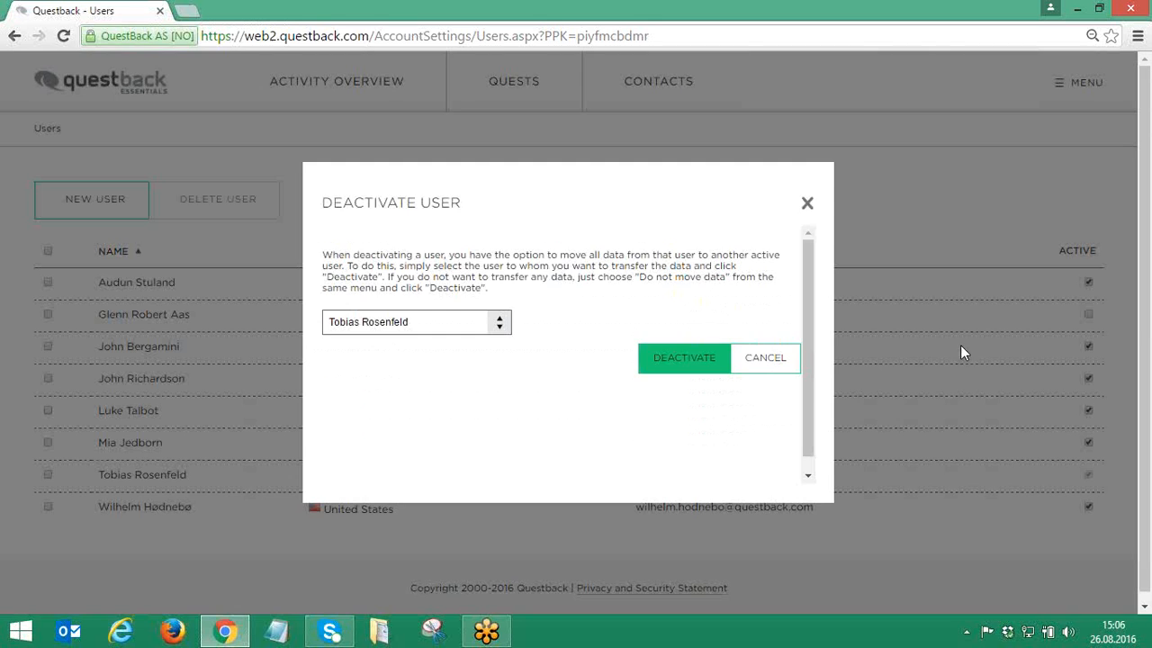
left_click(416, 321)
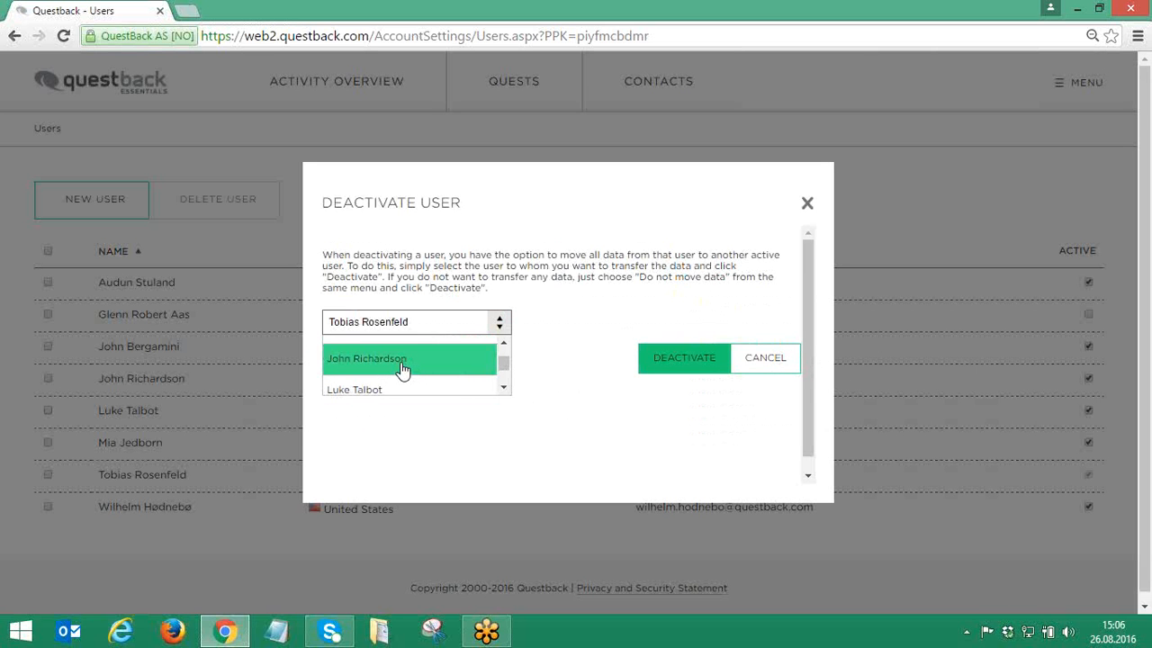
mouse_move(393, 367)
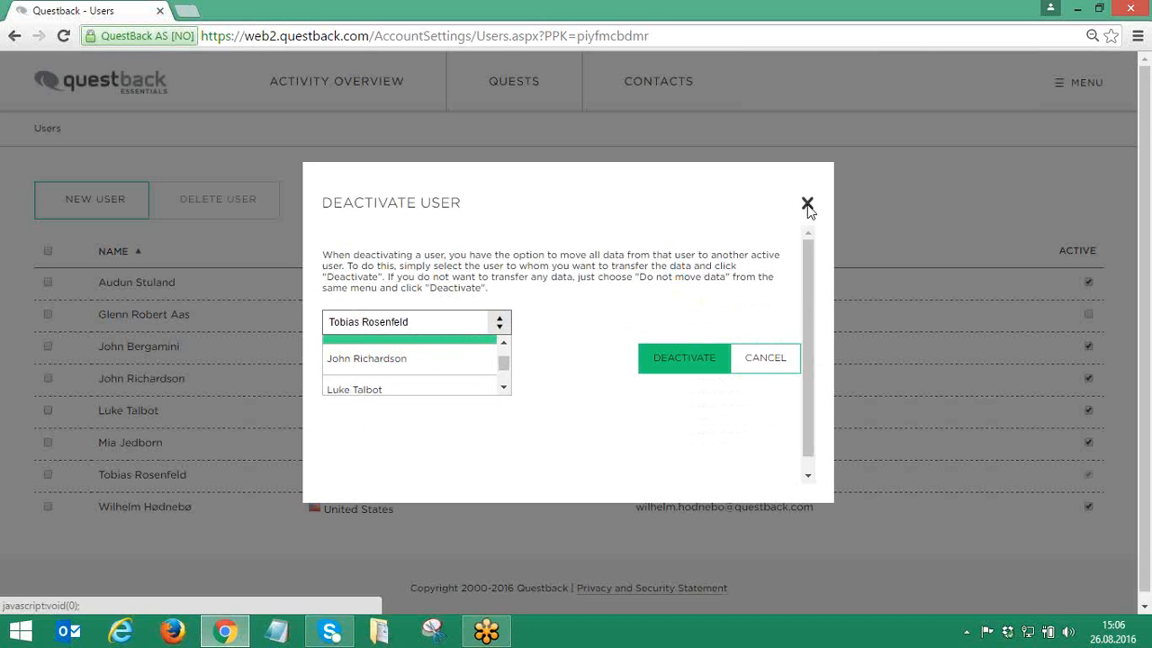
left_click(808, 203)
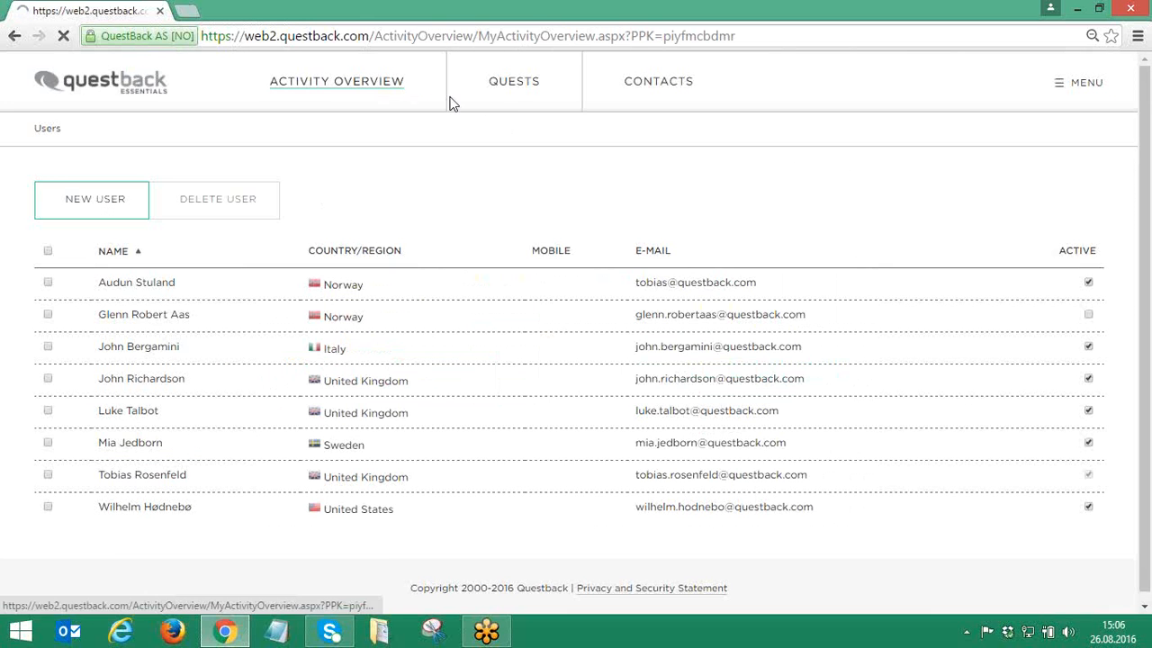
left_click(337, 81)
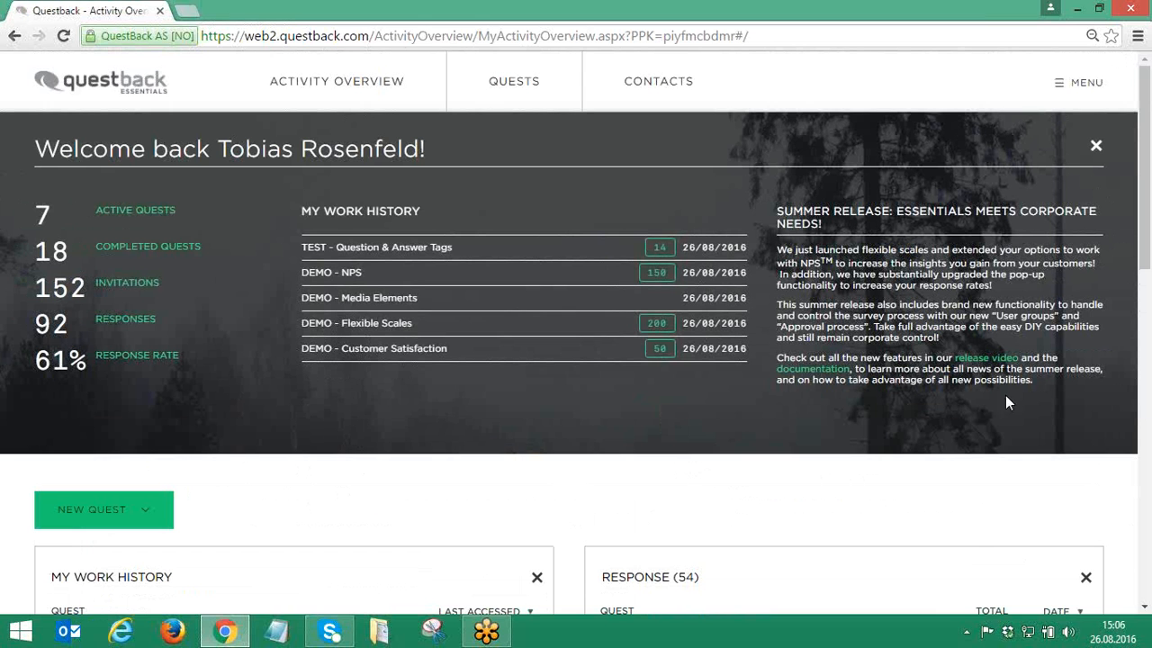
mouse_move(981, 547)
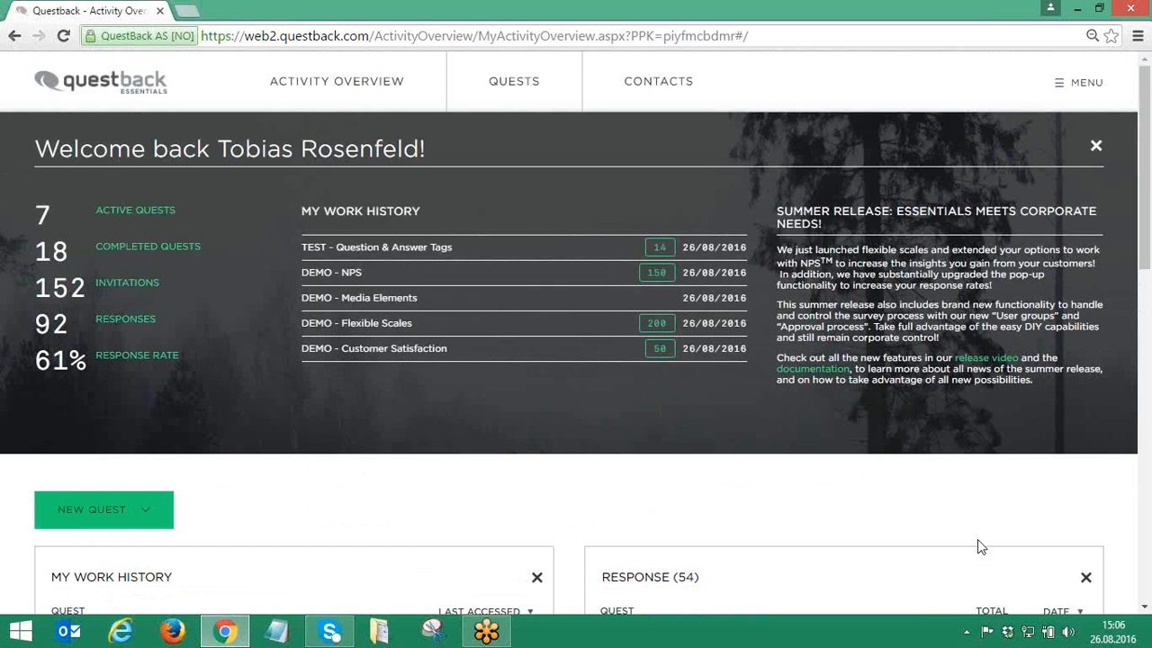